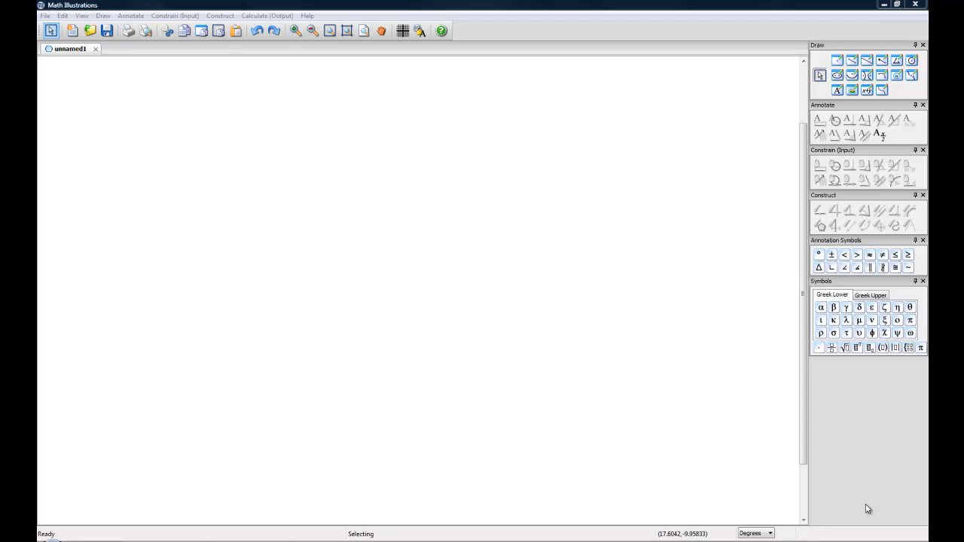
mouse_move(834, 503)
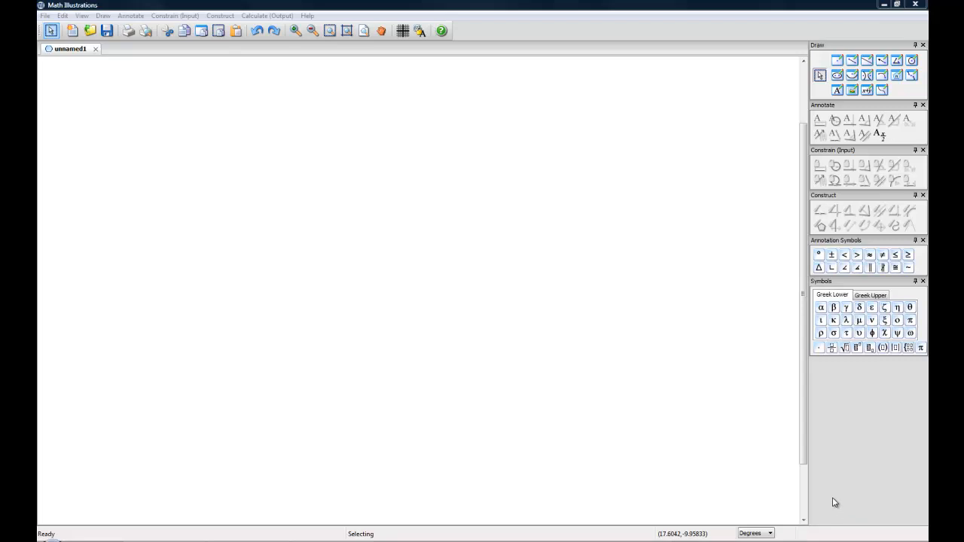
mouse_move(814, 503)
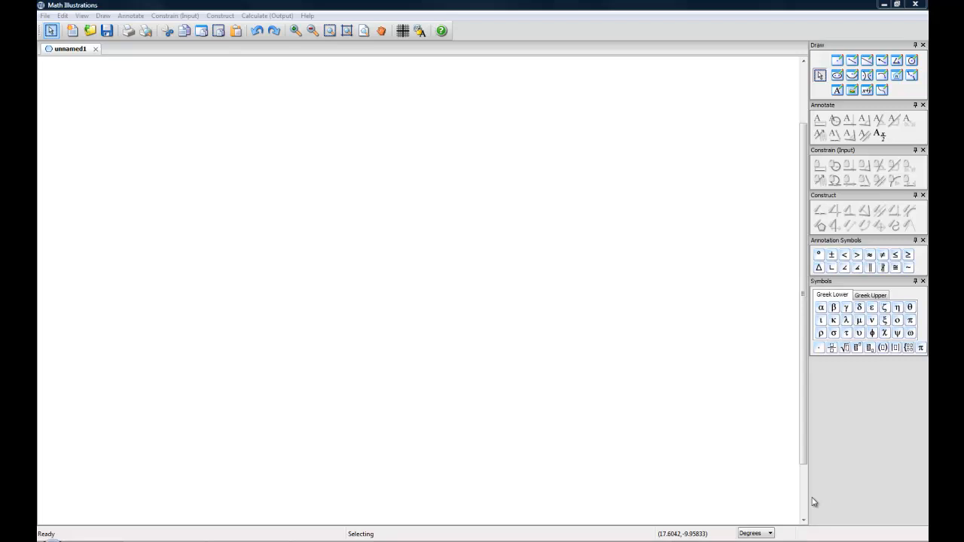
mouse_move(647, 268)
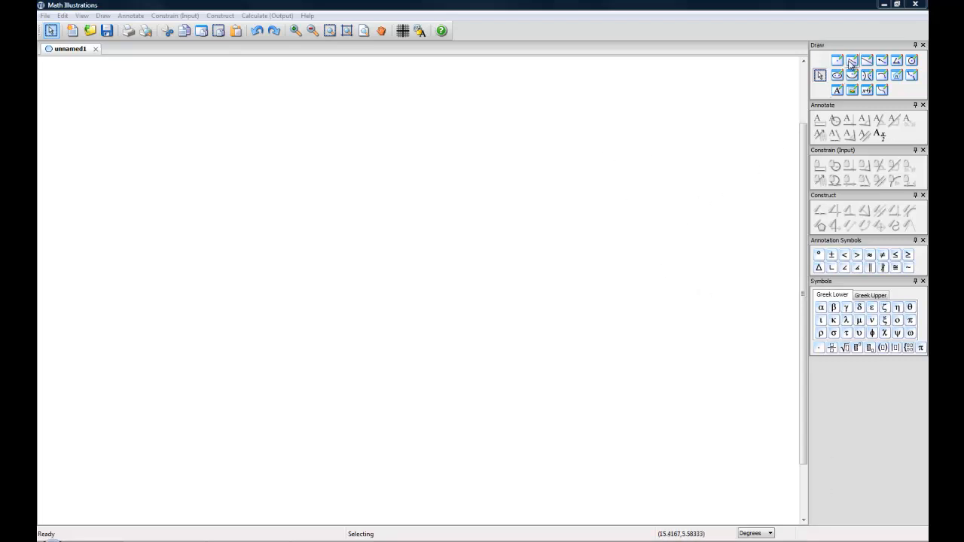
mouse_move(852, 60)
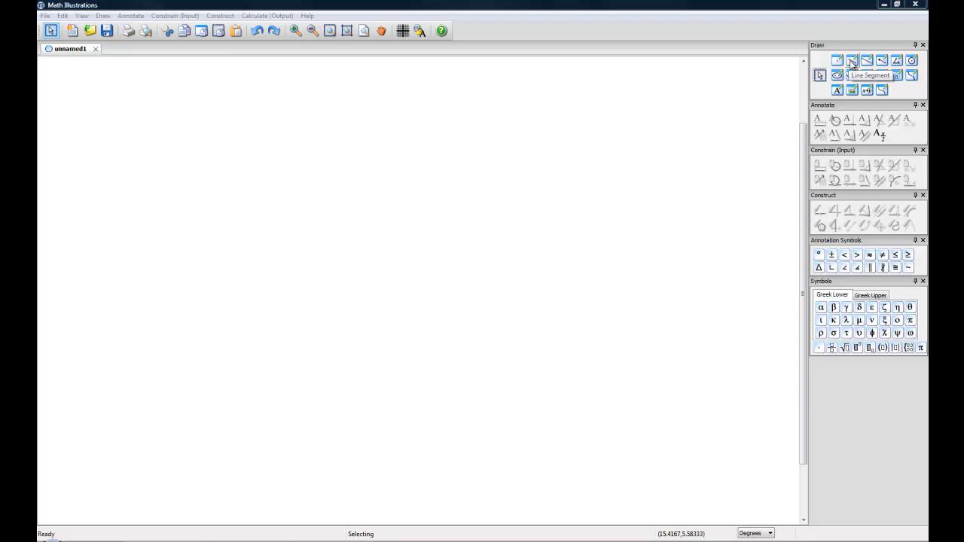
Start the Line Segment tool to draw triangle ABC
click(851, 60)
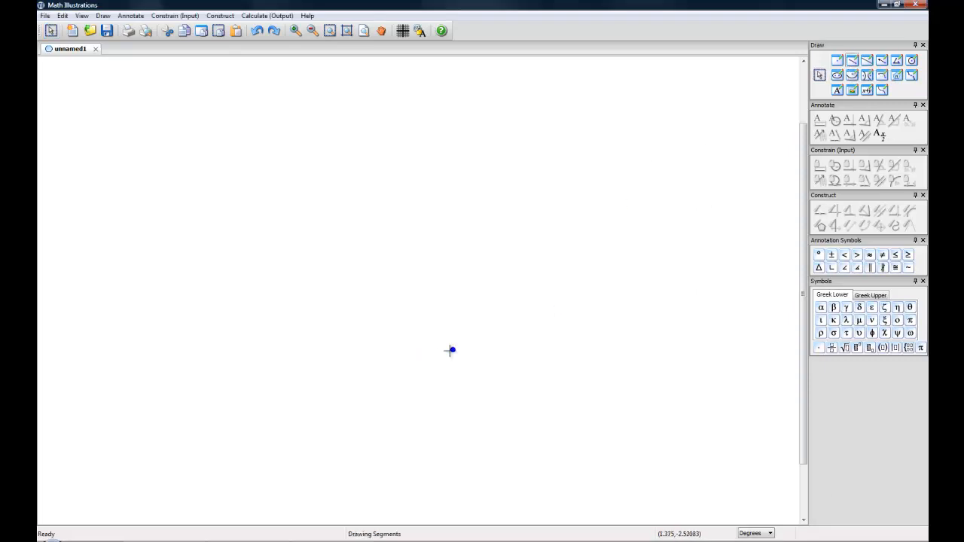
mouse_move(393, 324)
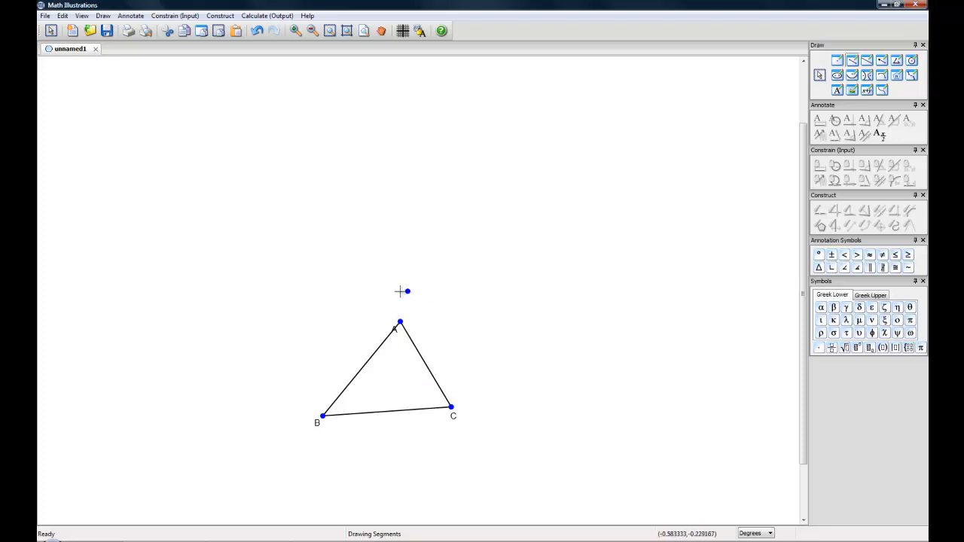
mouse_move(798, 103)
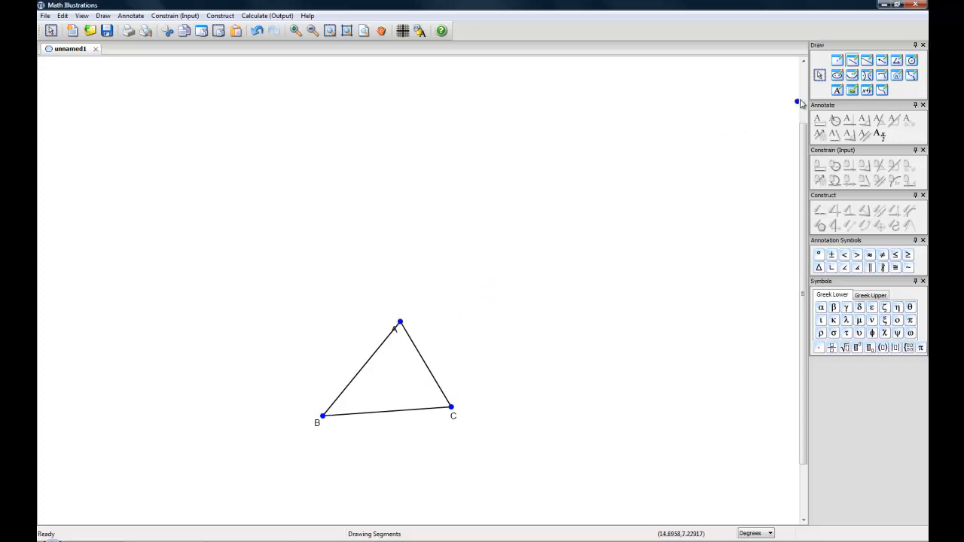
Select the entire triangle ABC, all sides and vertices, with a selection box
click(51, 30)
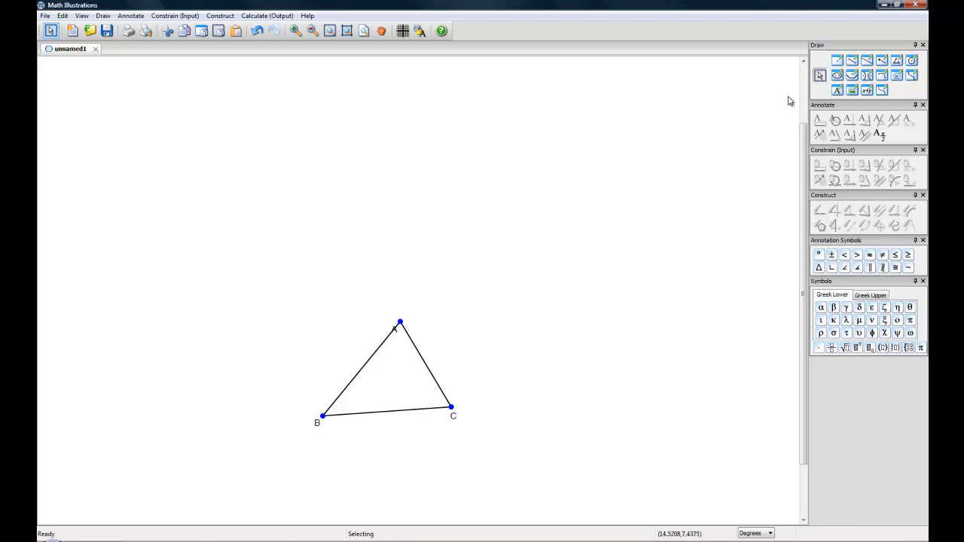
mouse_move(406, 301)
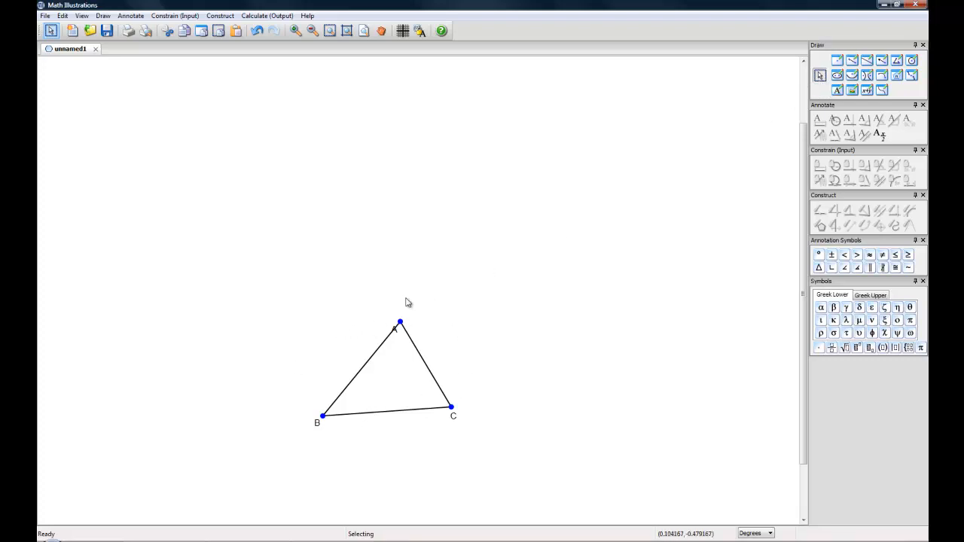
mouse_move(397, 344)
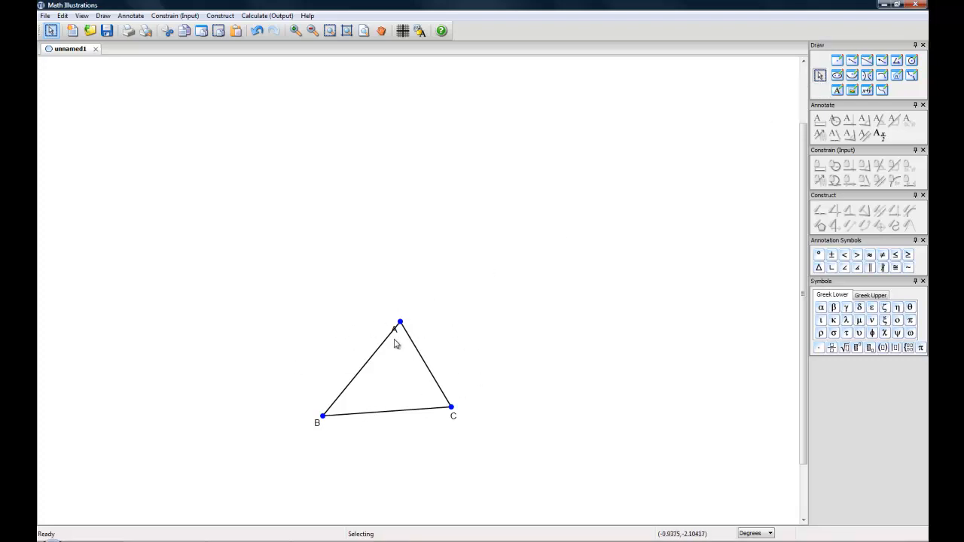
mouse_move(337, 393)
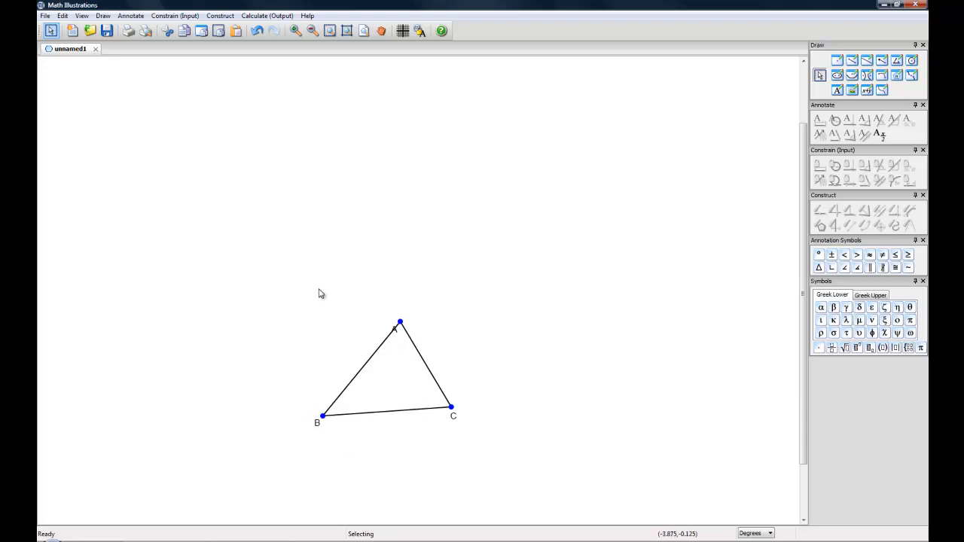
drag(320, 292, 500, 446)
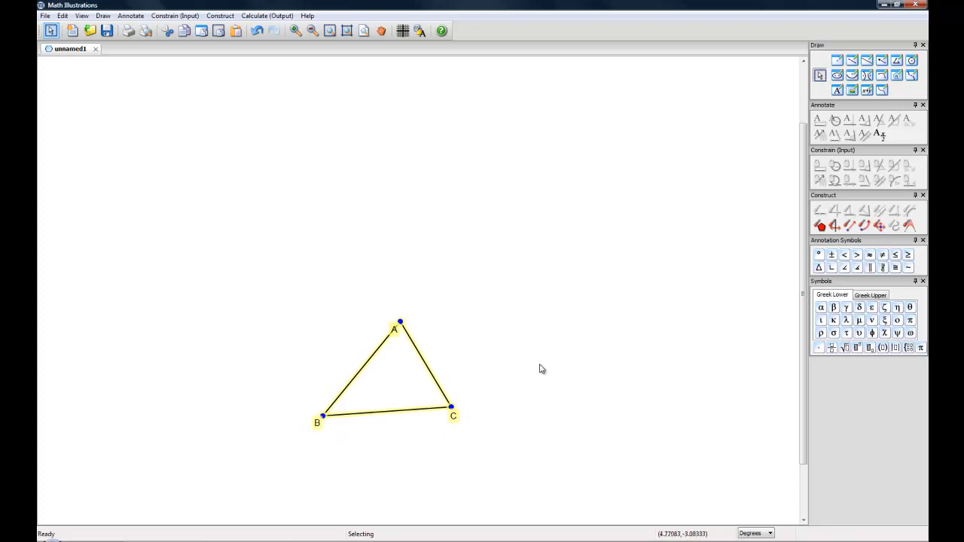
mouse_move(666, 286)
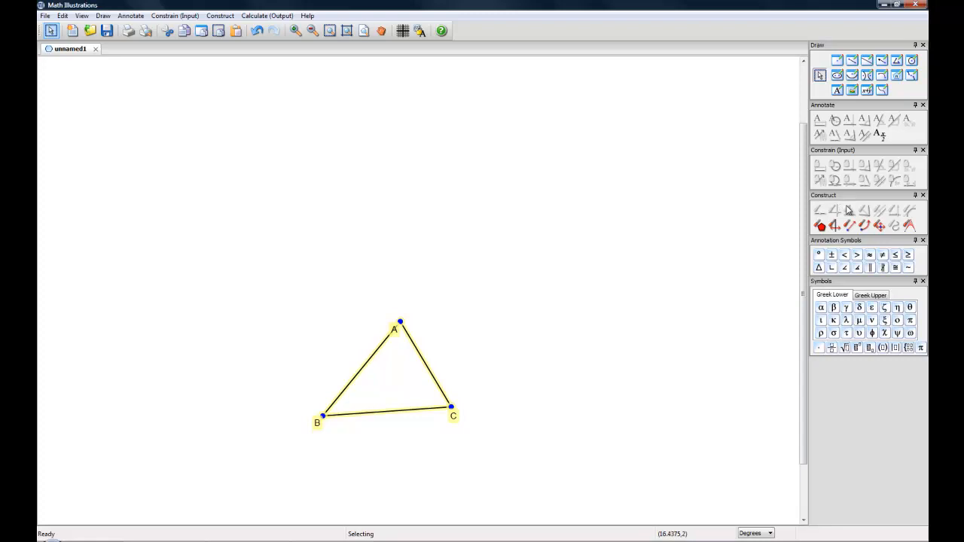
Translate triangle ABC upward along a vertical vector D to E, copying it above
click(849, 226)
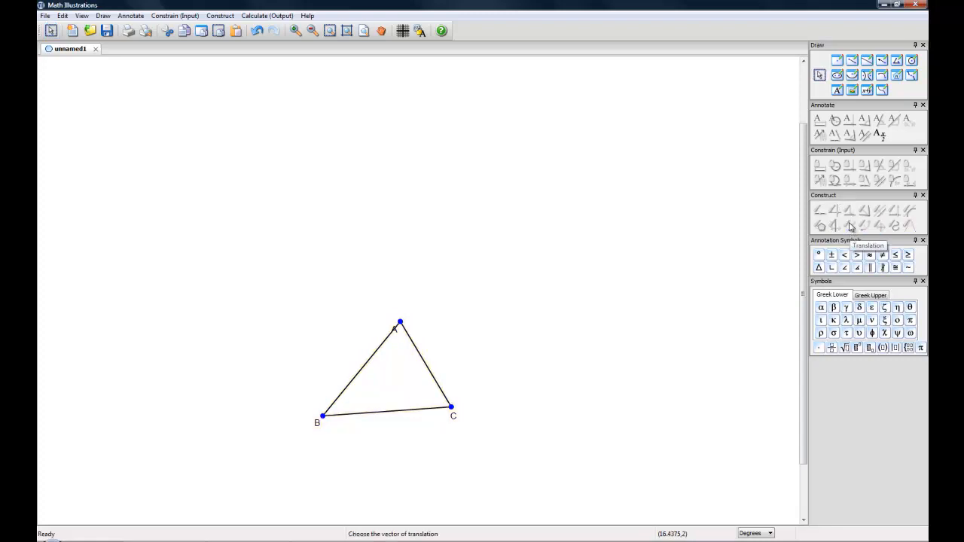
mouse_move(537, 345)
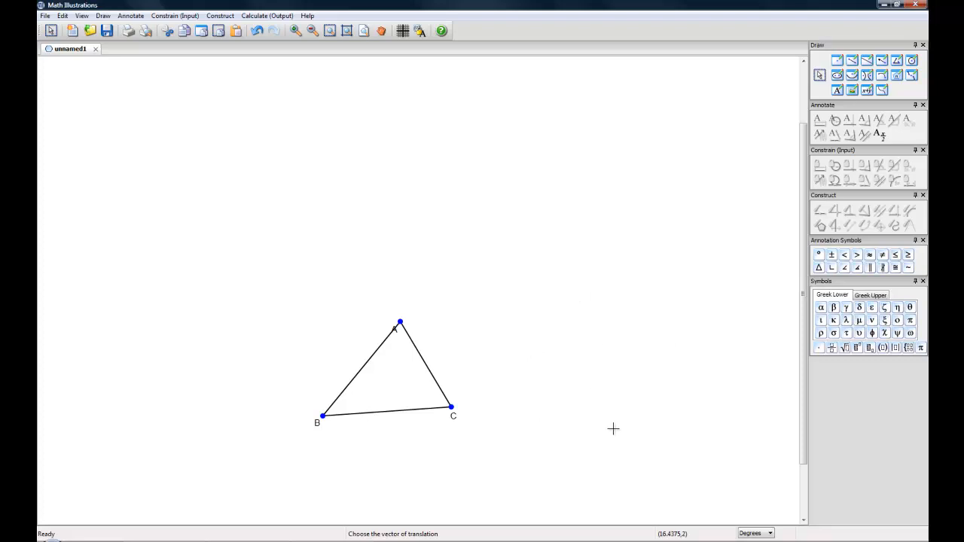
drag(613, 428, 608, 331)
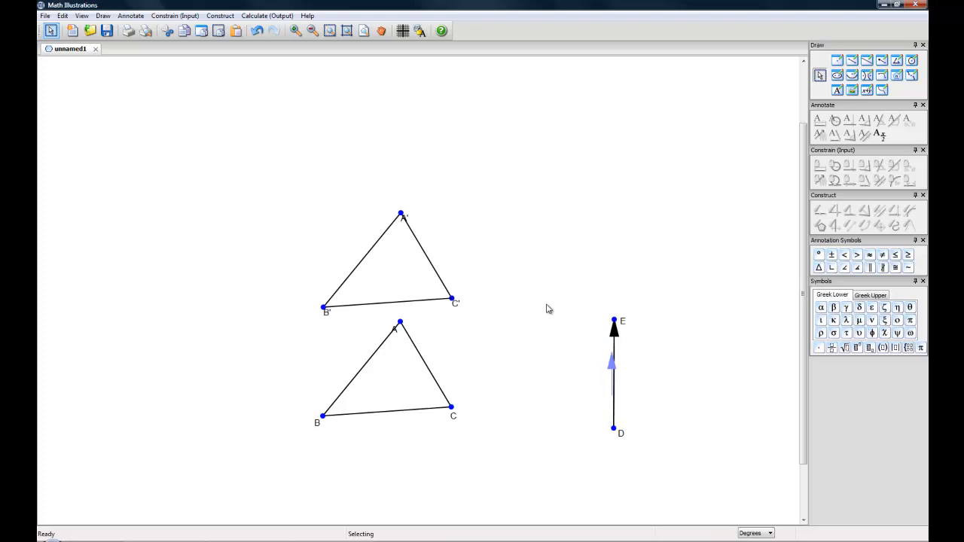
mouse_move(420, 224)
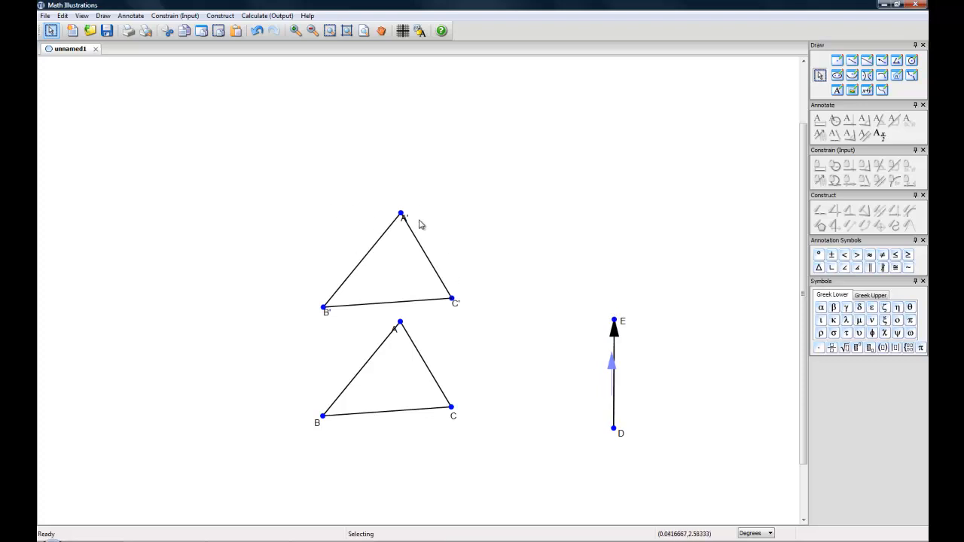
mouse_move(578, 188)
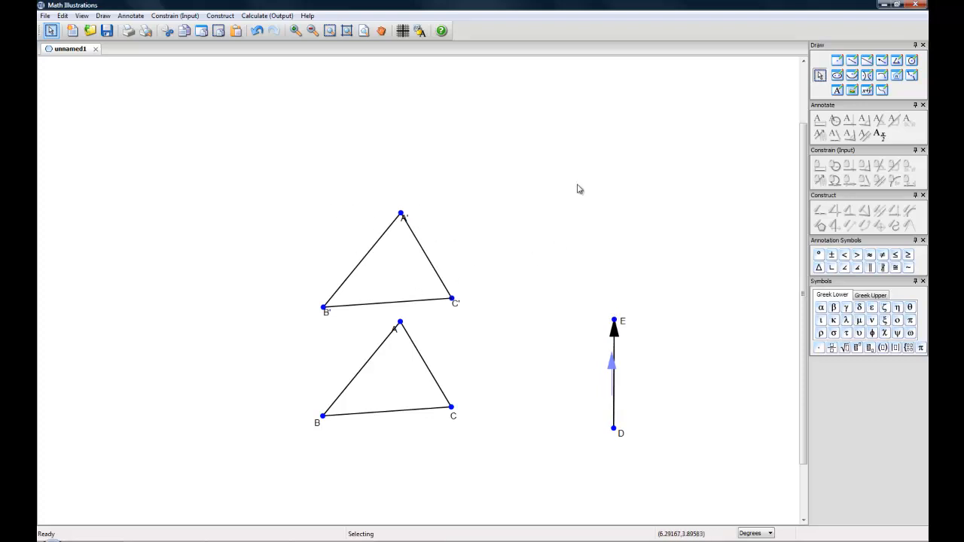
mouse_move(412, 355)
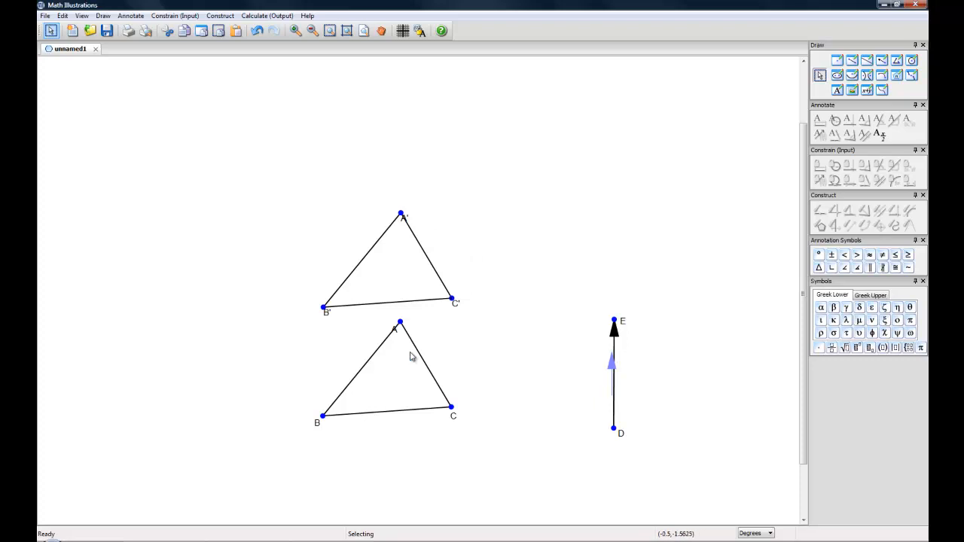
mouse_move(852, 60)
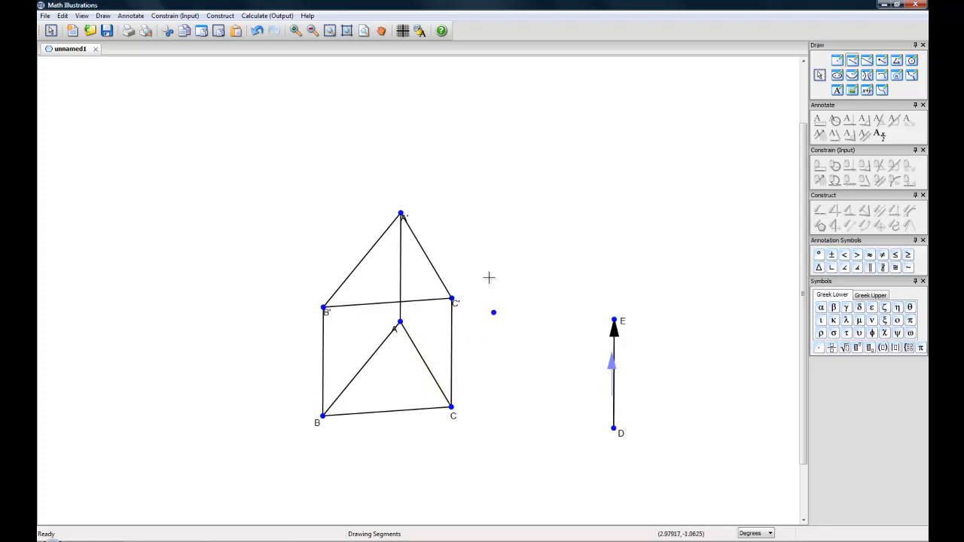
mouse_move(759, 86)
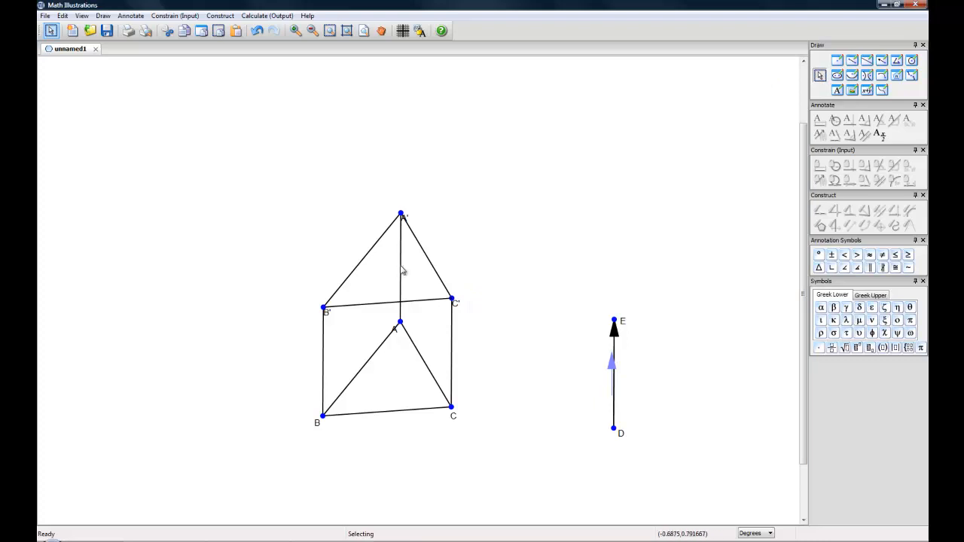
Set the prism's three hidden back edges to the Dot line style
click(400, 268)
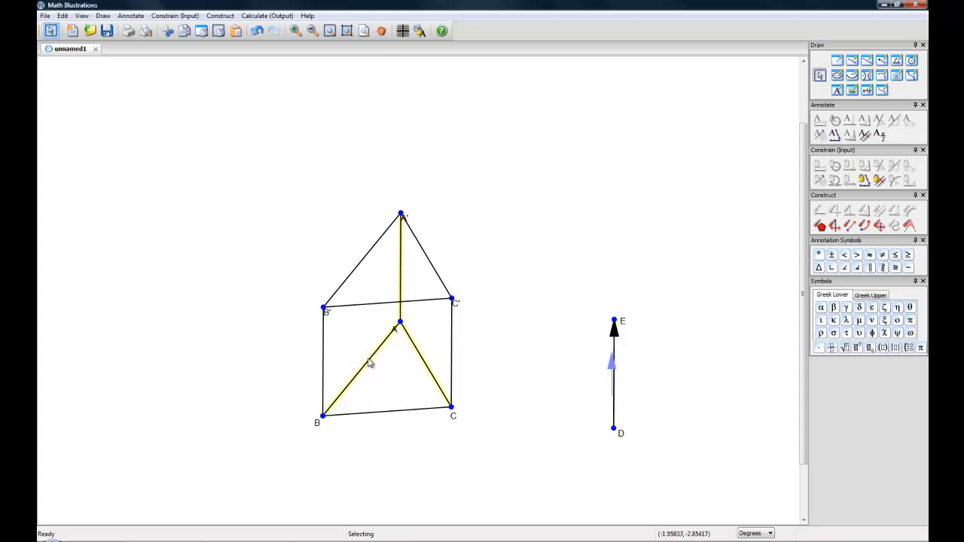
right_click(369, 362)
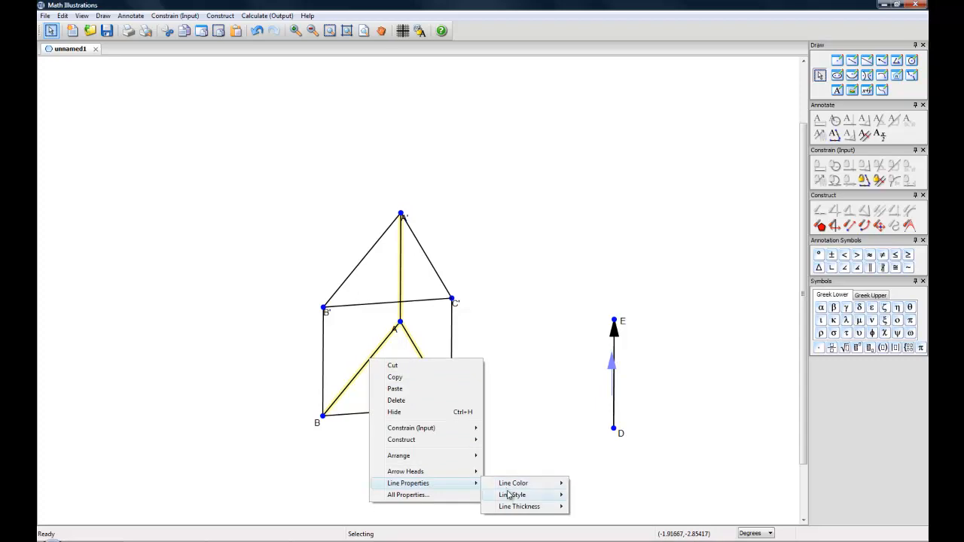
click(512, 494)
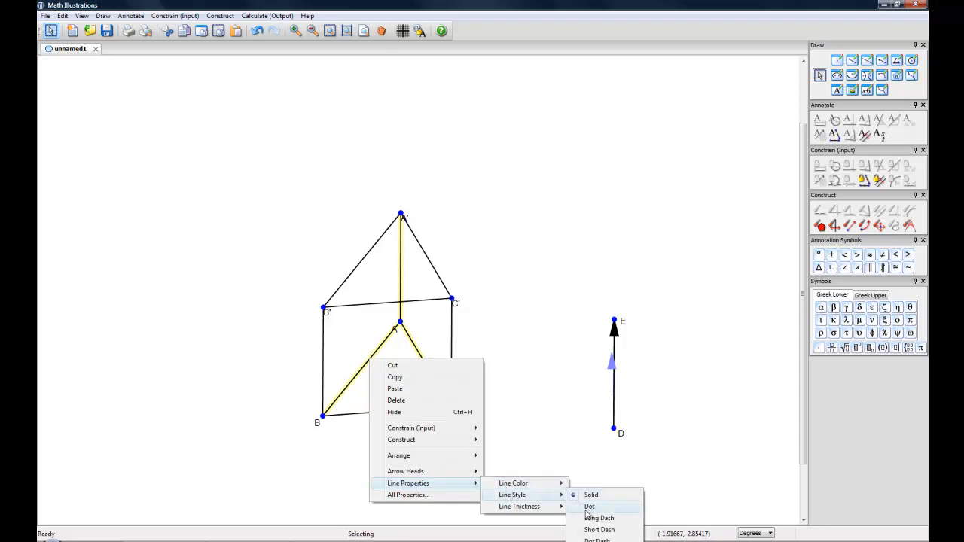
click(590, 506)
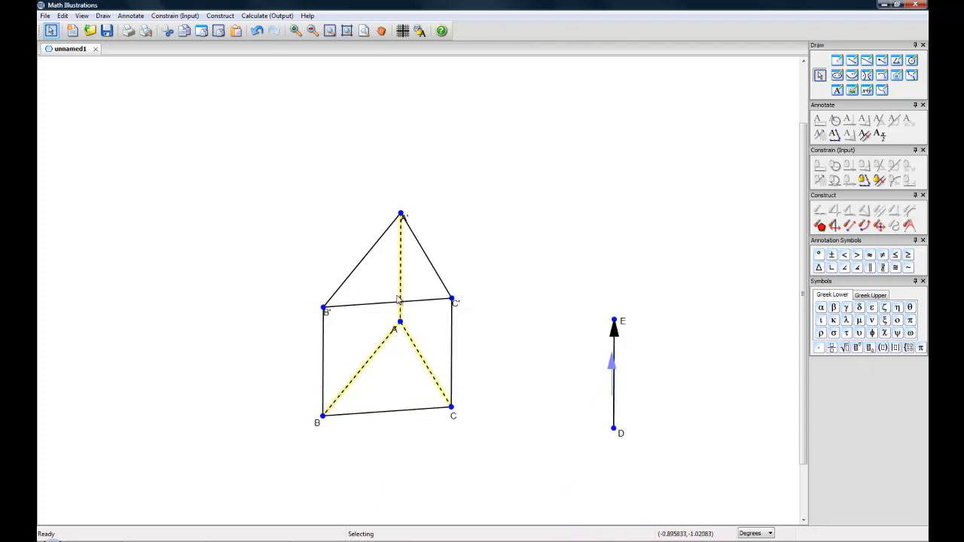
mouse_move(419, 384)
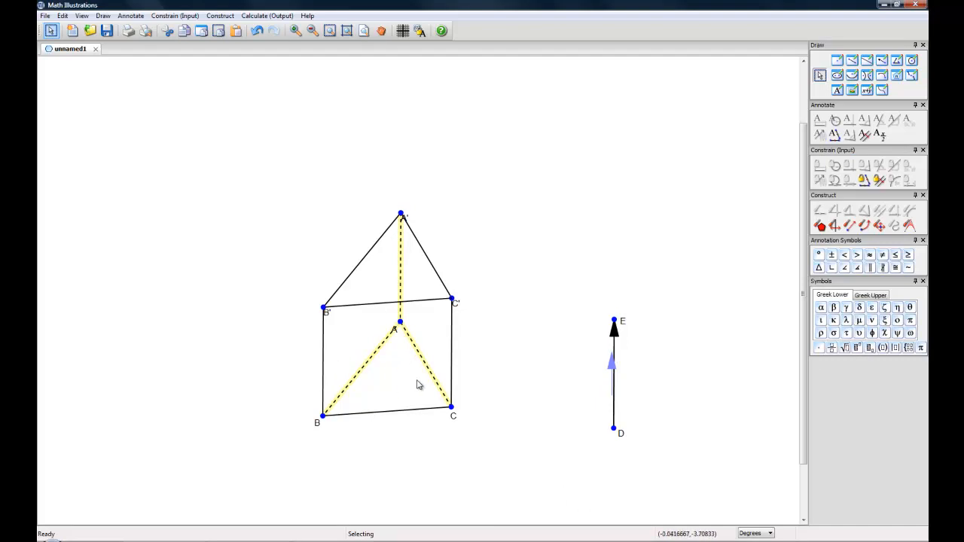
click(392, 262)
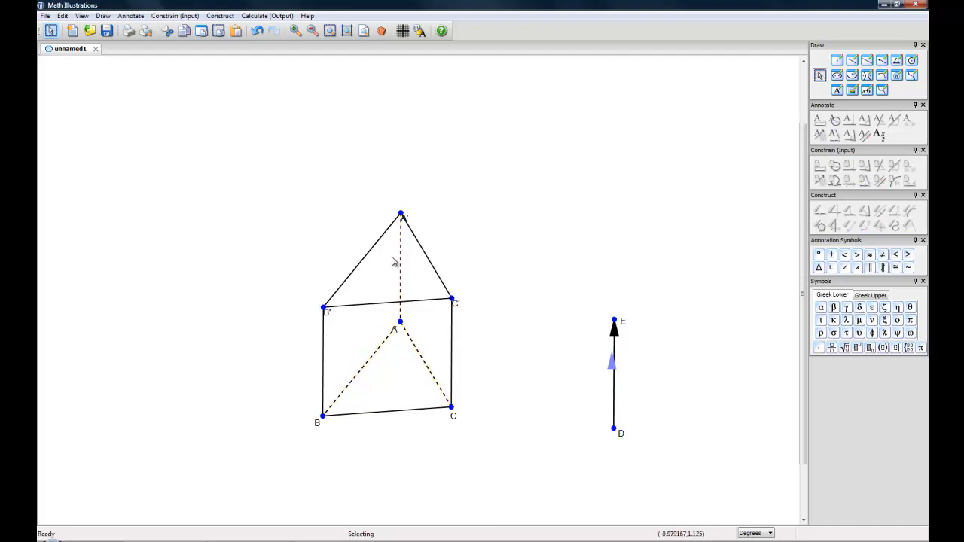
mouse_move(398, 250)
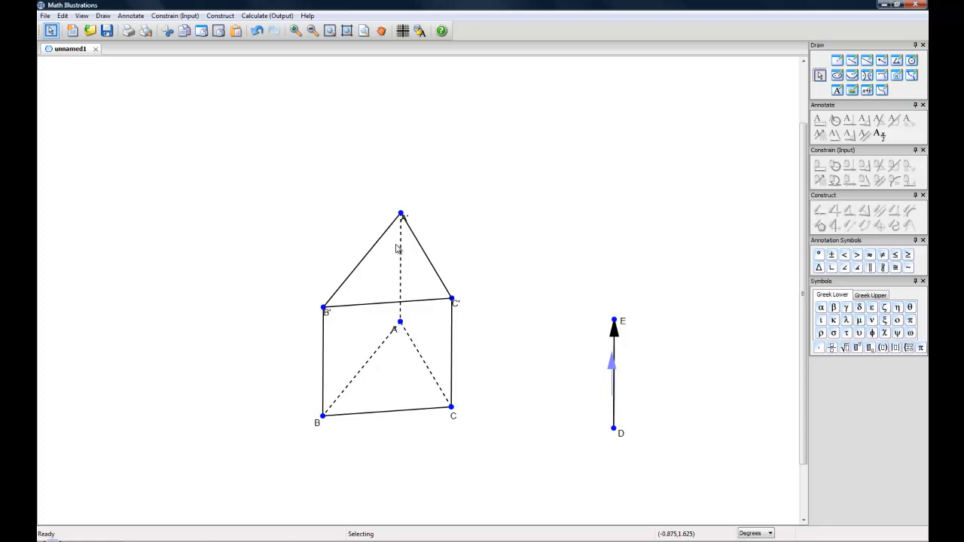
mouse_move(403, 250)
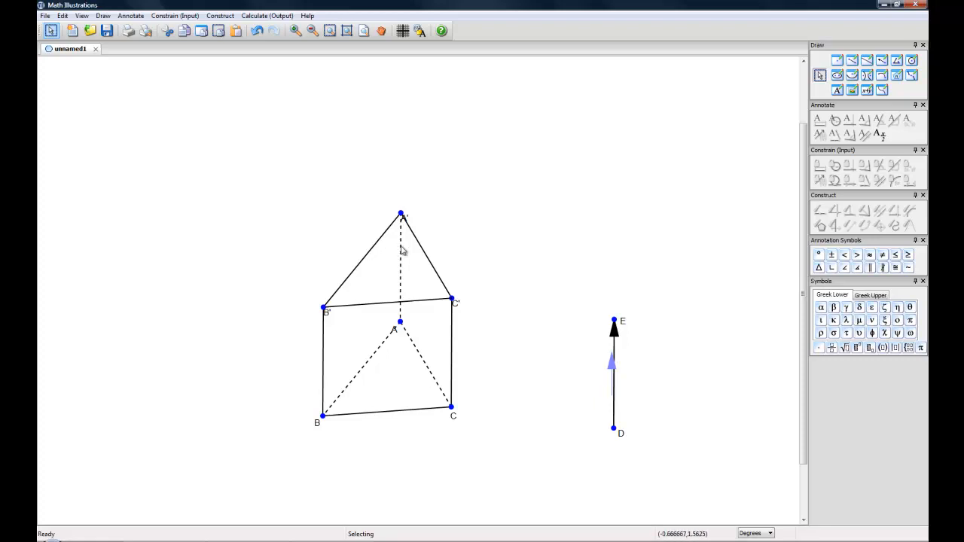
Add perpendicular marks at the top of the hidden vertical edge and at corner B
click(400, 263)
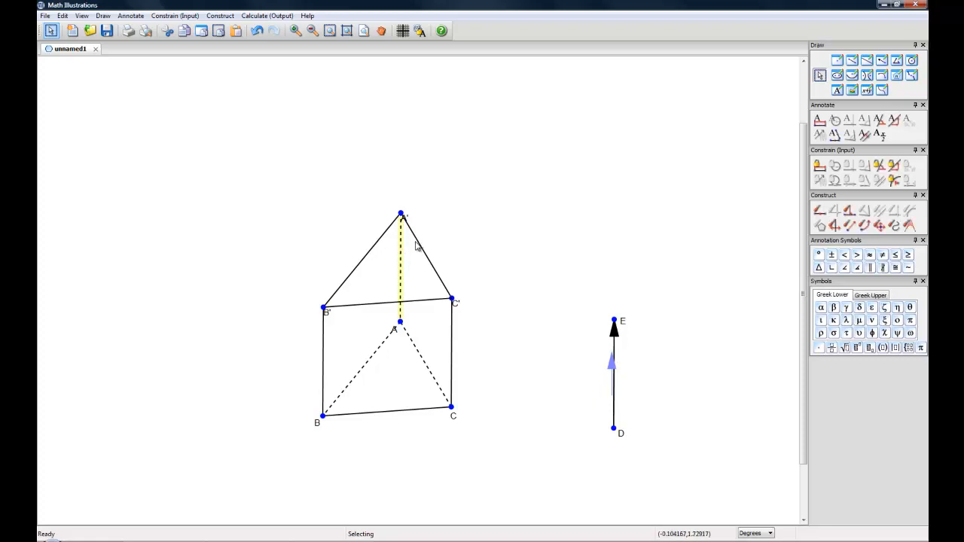
click(430, 259)
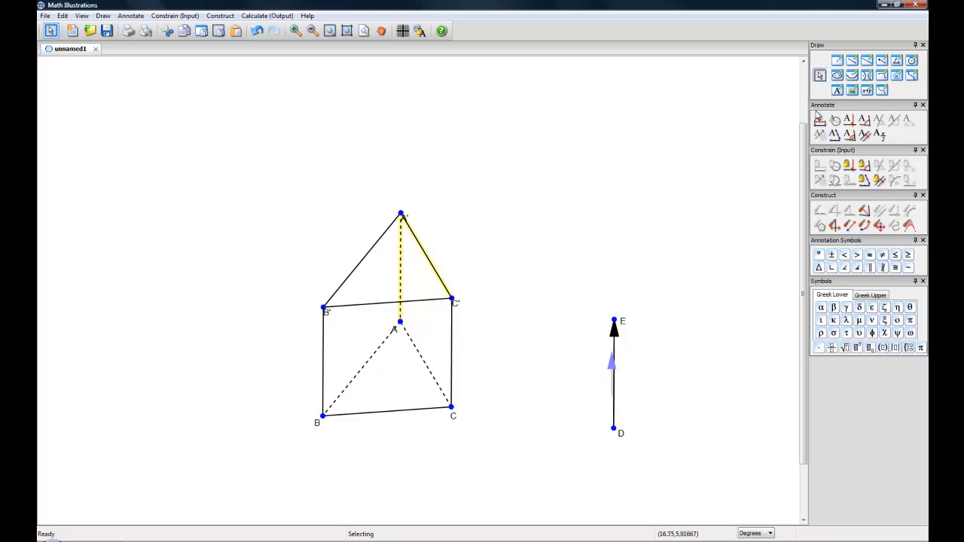
mouse_move(852, 121)
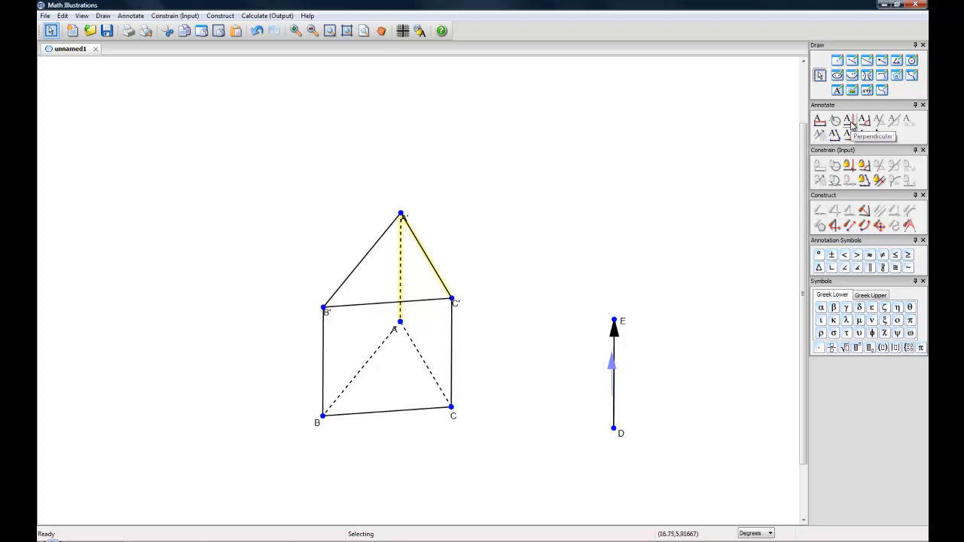
click(391, 340)
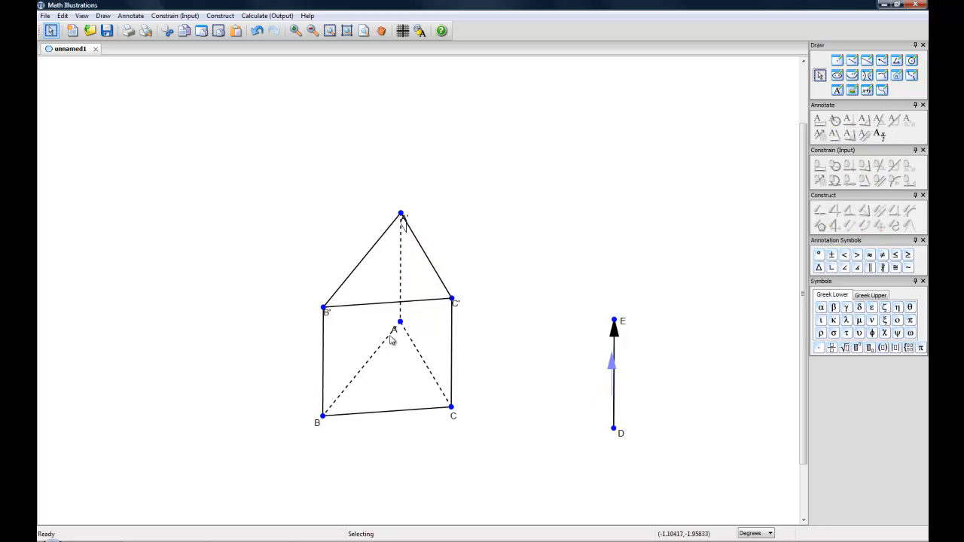
click(359, 374)
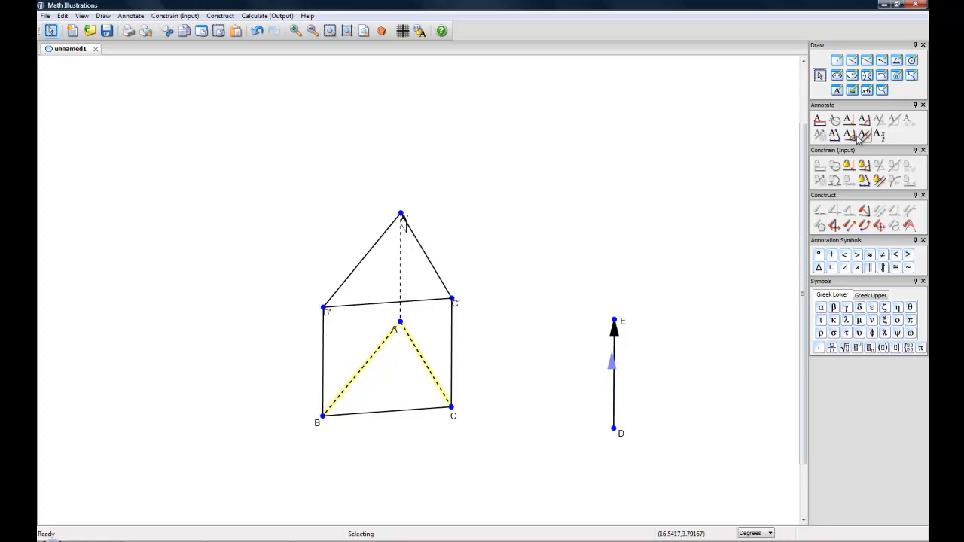
click(342, 343)
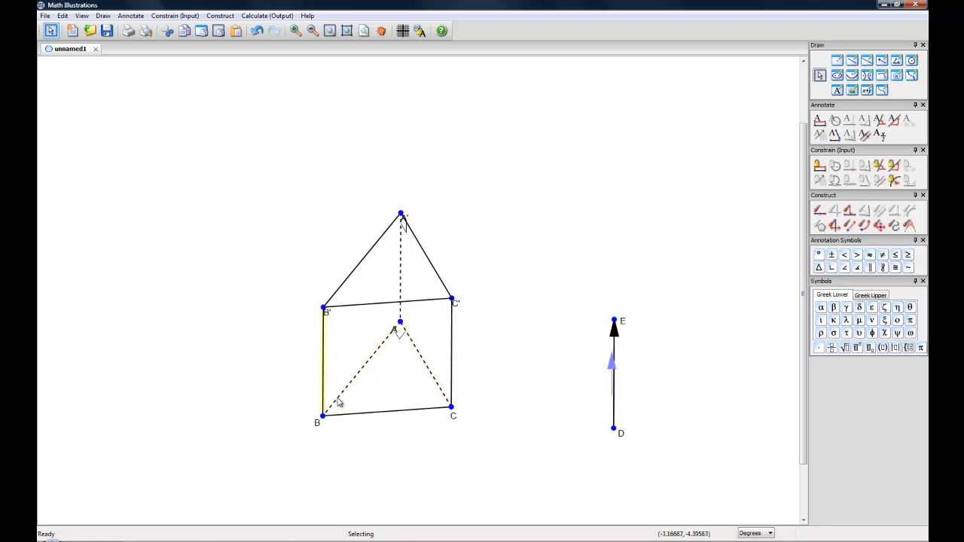
click(354, 369)
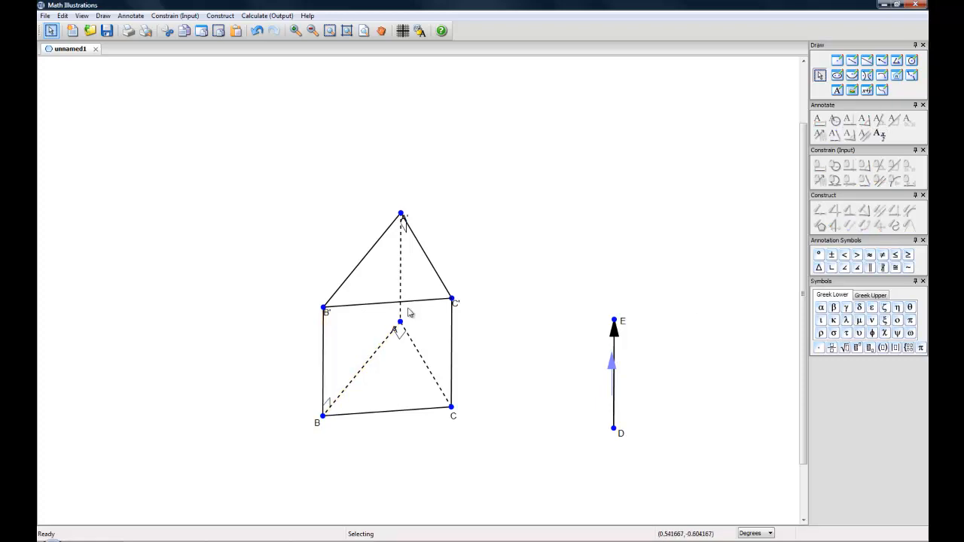
mouse_move(470, 199)
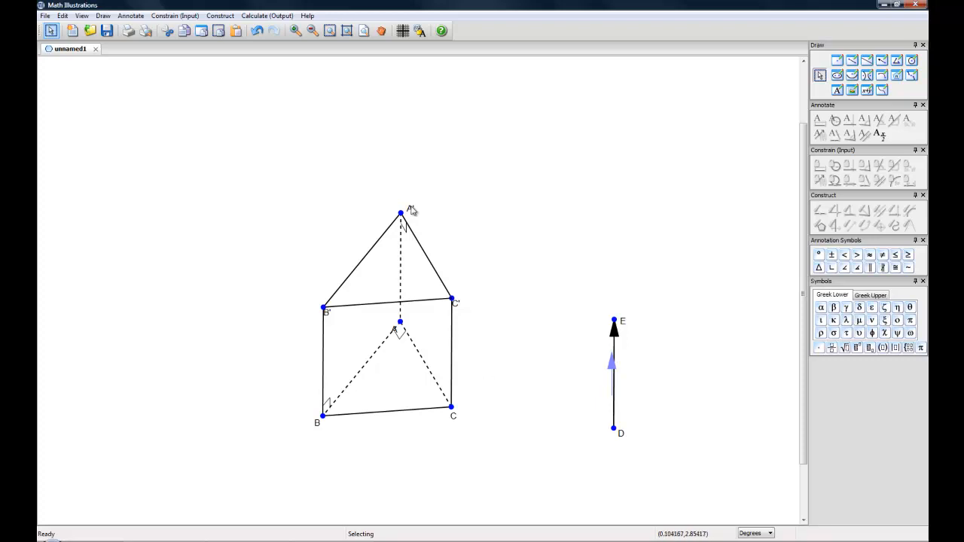
mouse_move(429, 214)
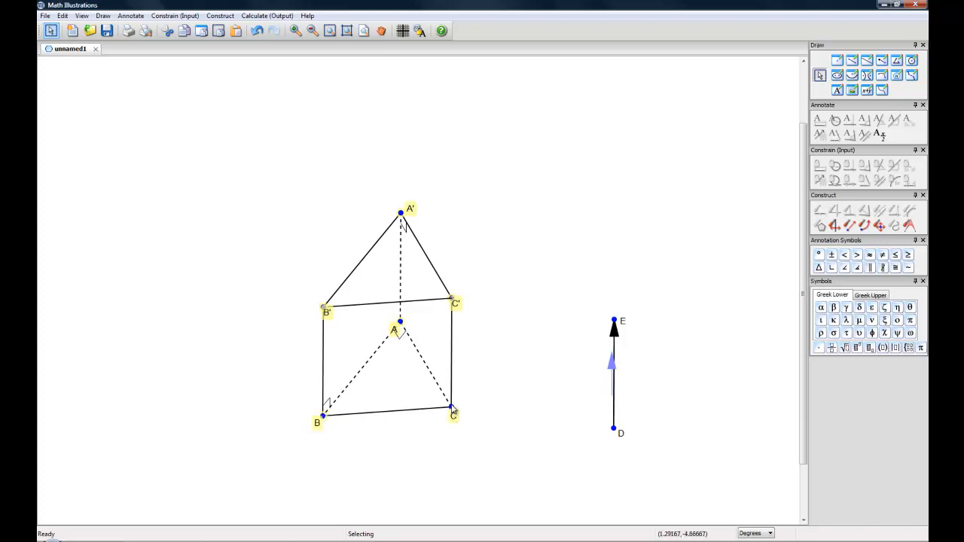
Hide the vertex labels and the separate segment DE
click(613, 376)
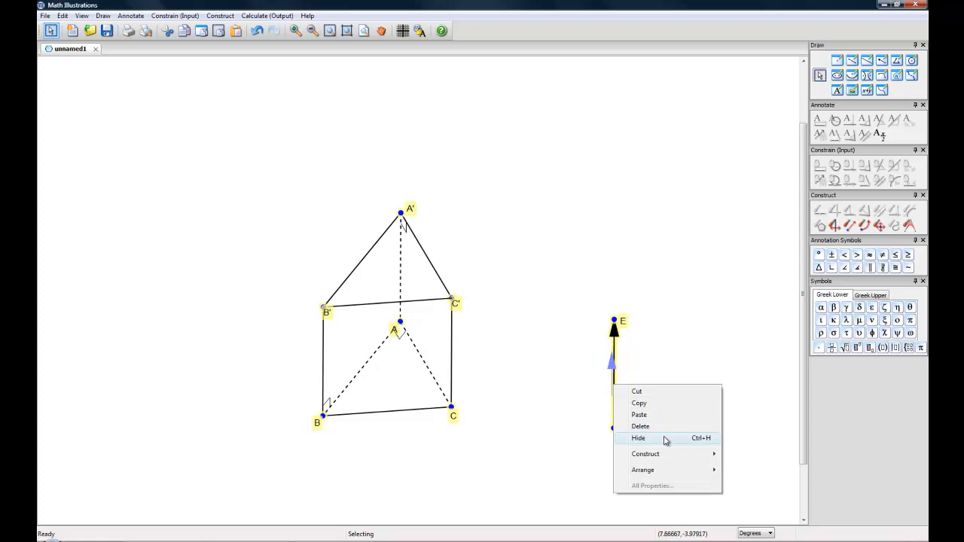
click(639, 438)
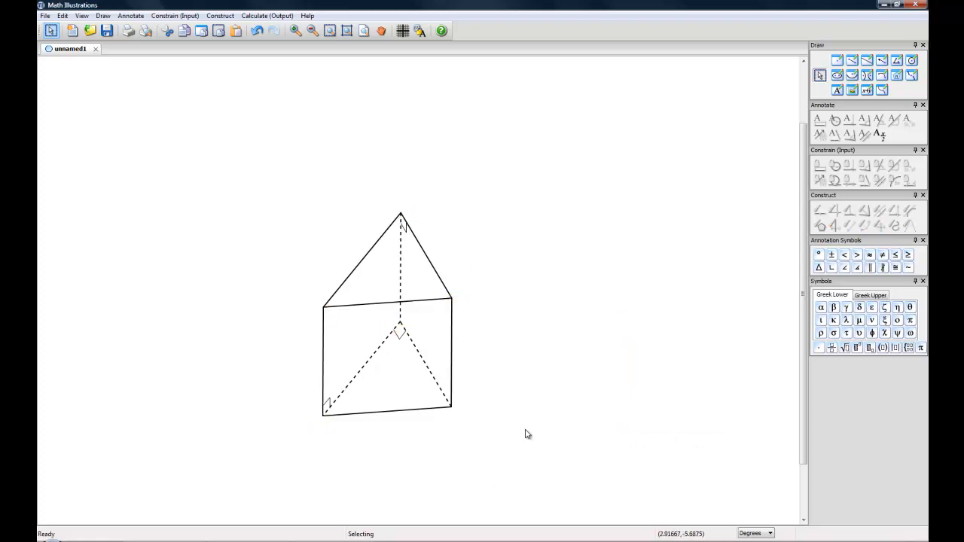
mouse_move(543, 376)
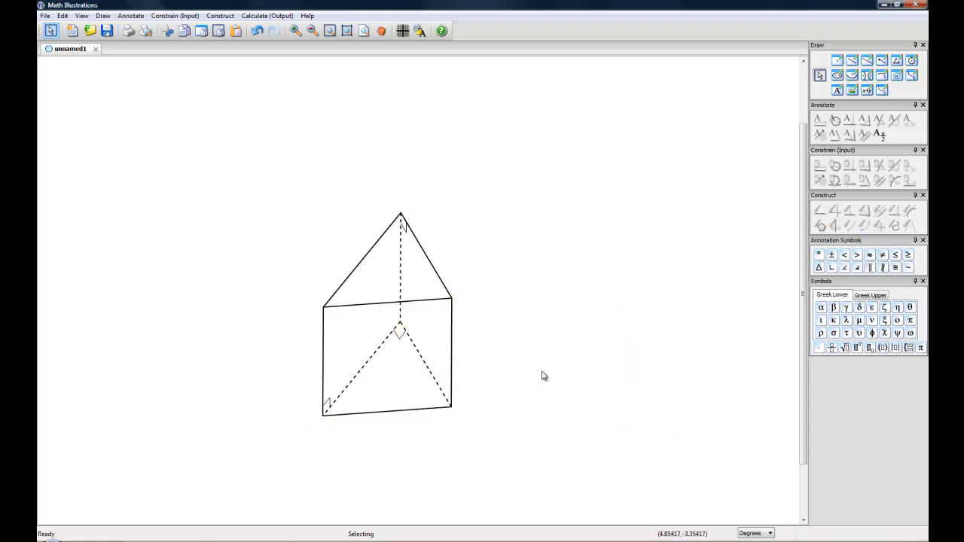
mouse_move(521, 356)
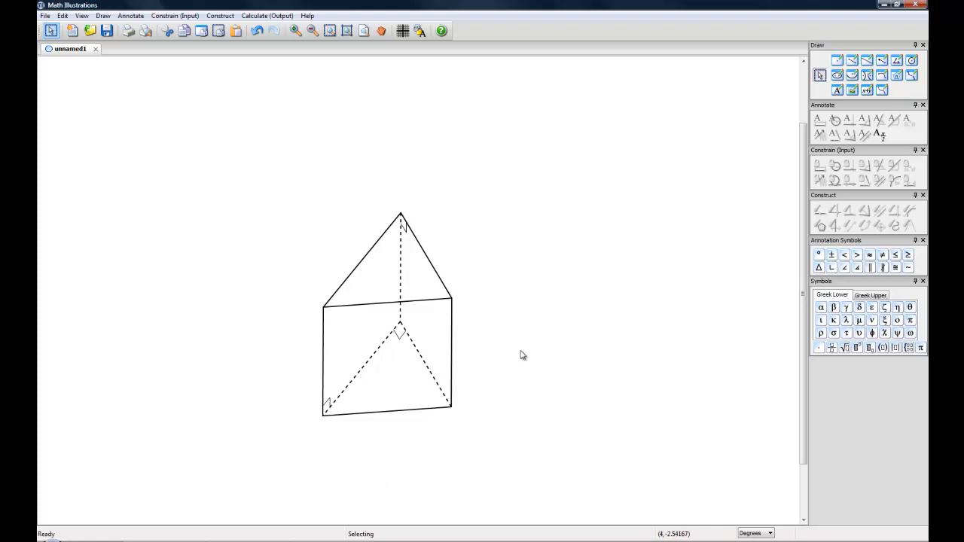
mouse_move(340, 216)
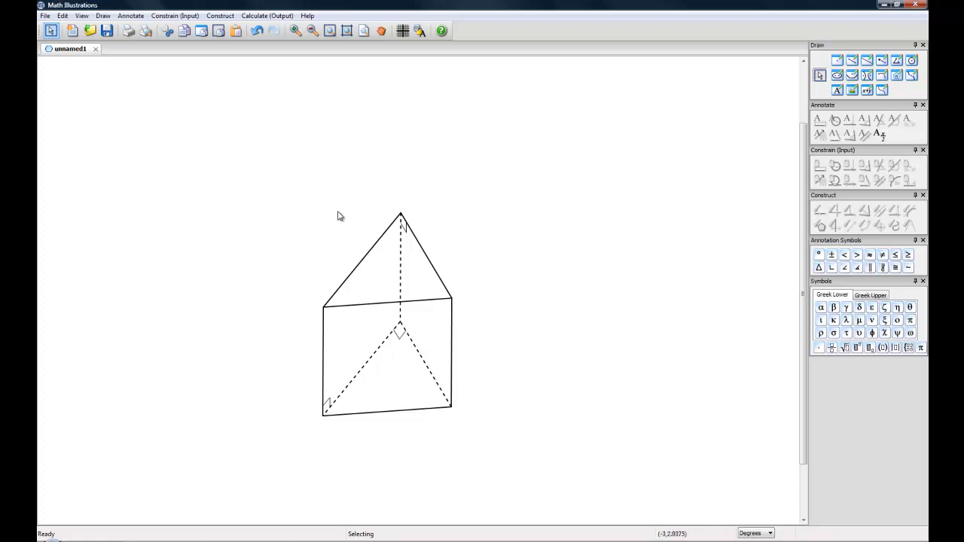
mouse_move(295, 199)
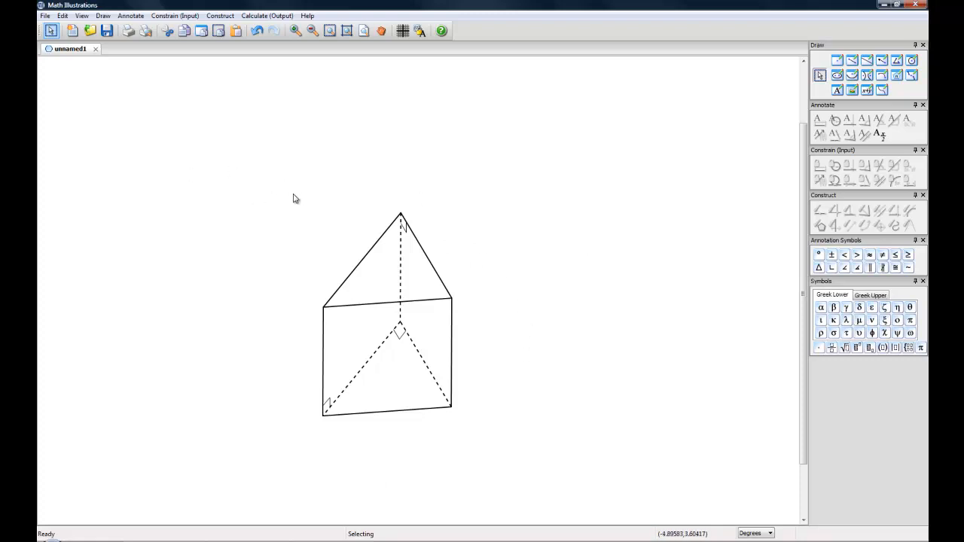
mouse_move(224, 164)
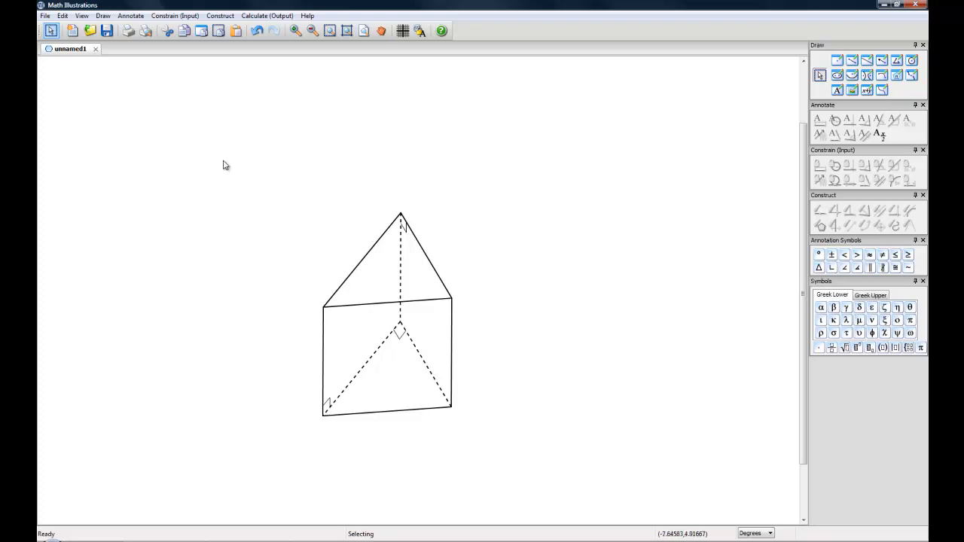
mouse_move(256, 195)
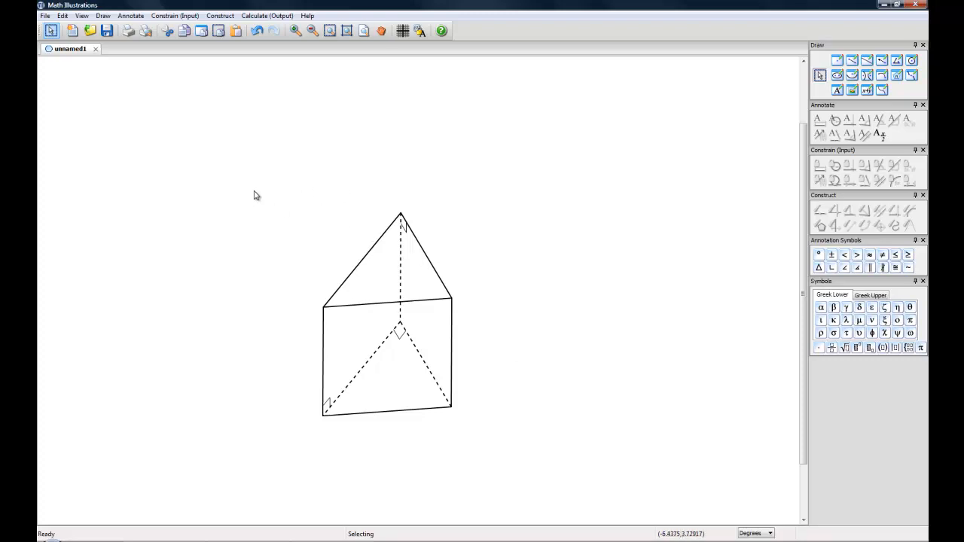
Select the whole hand-drawn prism with a selection box for deletion
drag(274, 190, 512, 397)
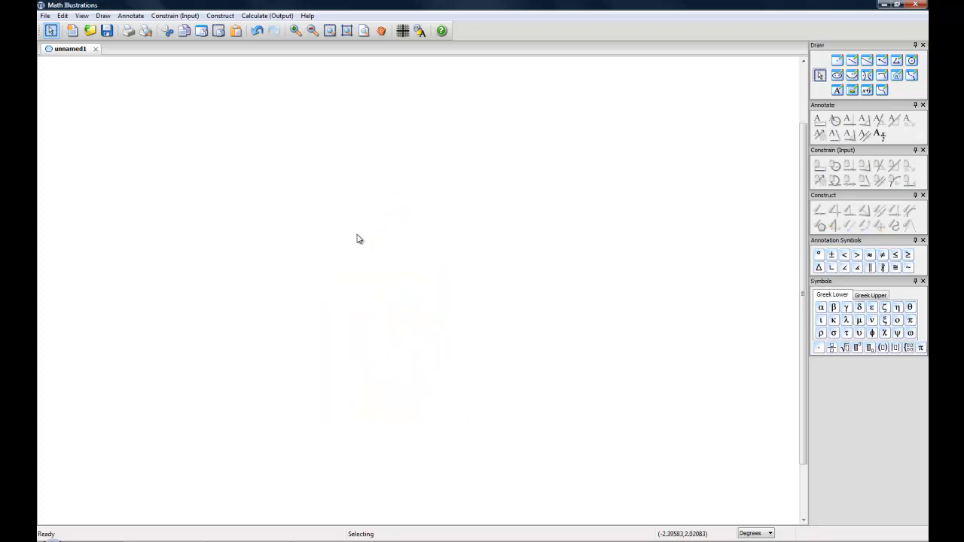
mouse_move(331, 150)
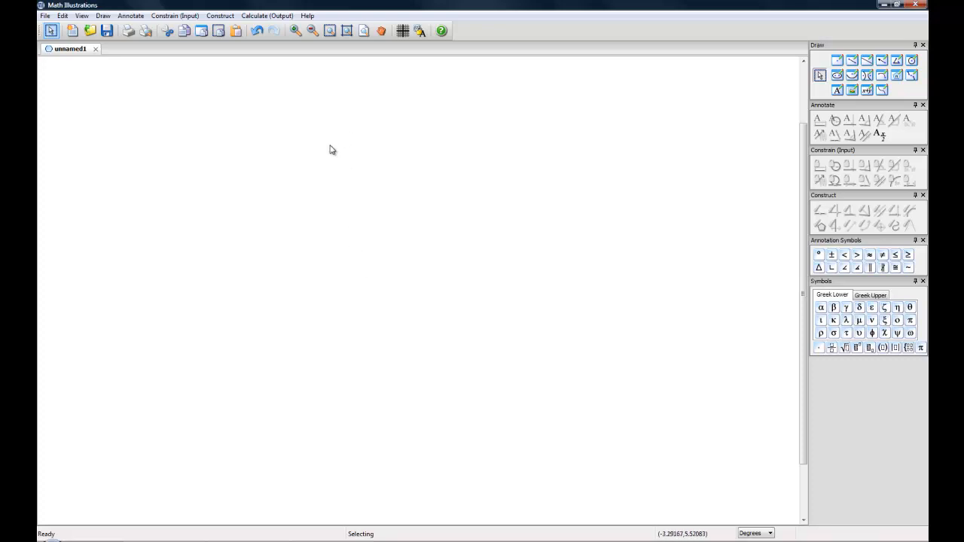
mouse_move(160, 140)
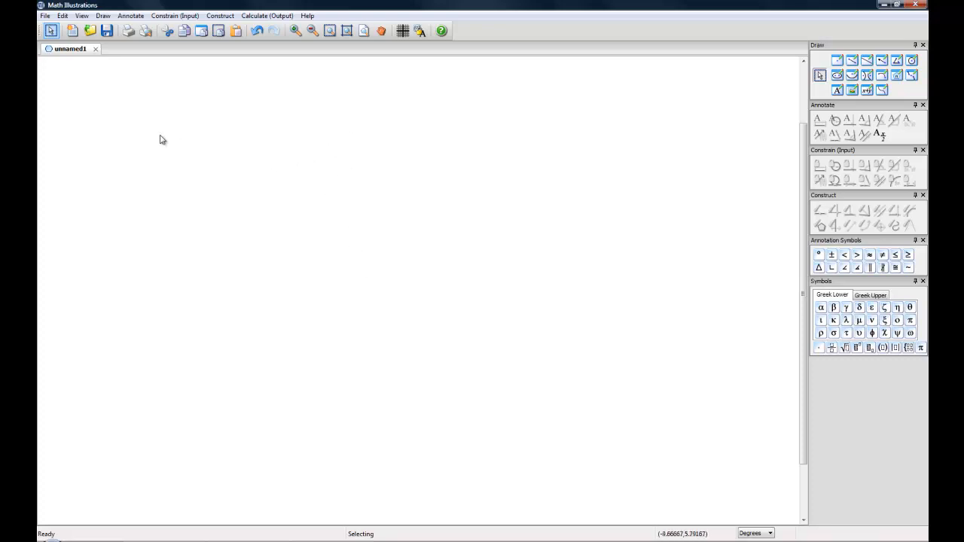
Open the figure gallery import and go into the Solids category
click(45, 15)
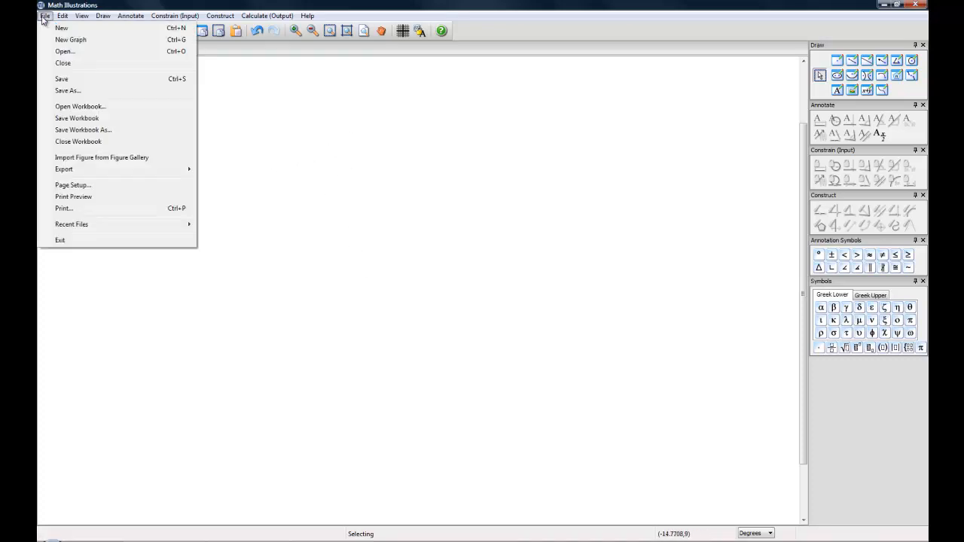
click(102, 158)
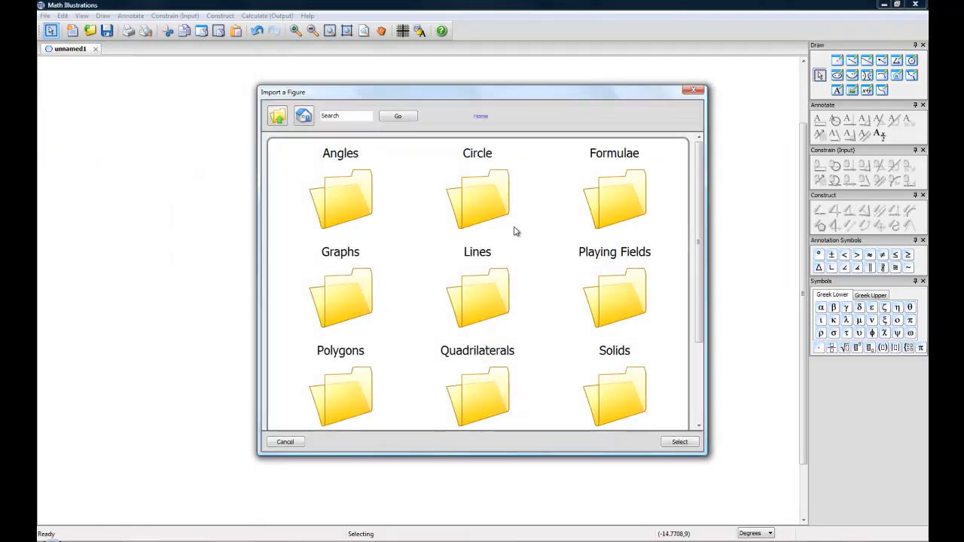
mouse_move(693, 171)
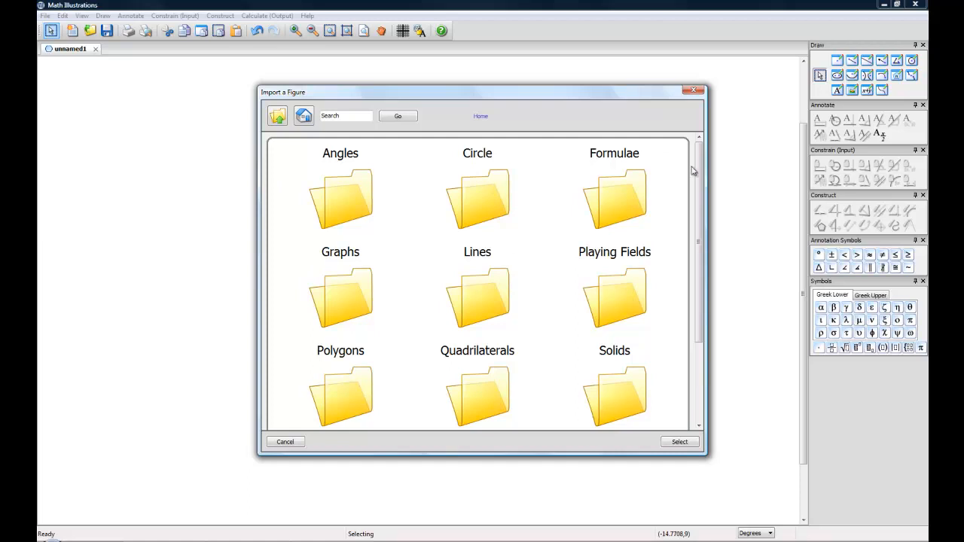
scroll(down, 3)
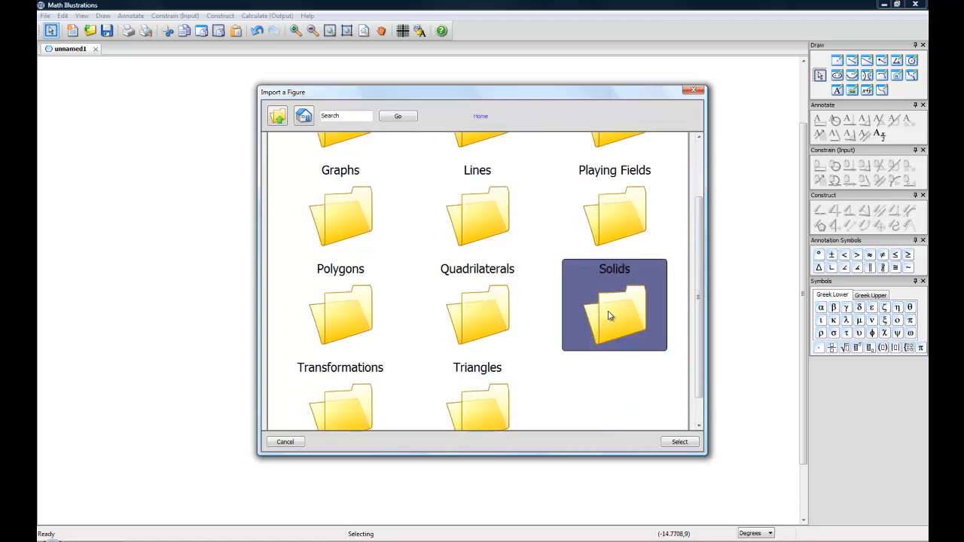
double_click(615, 304)
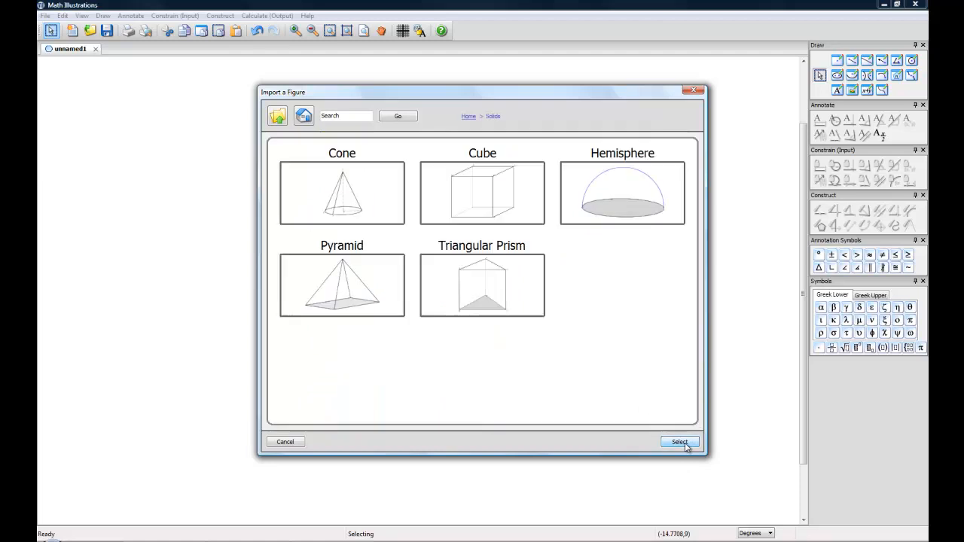
mouse_move(500, 271)
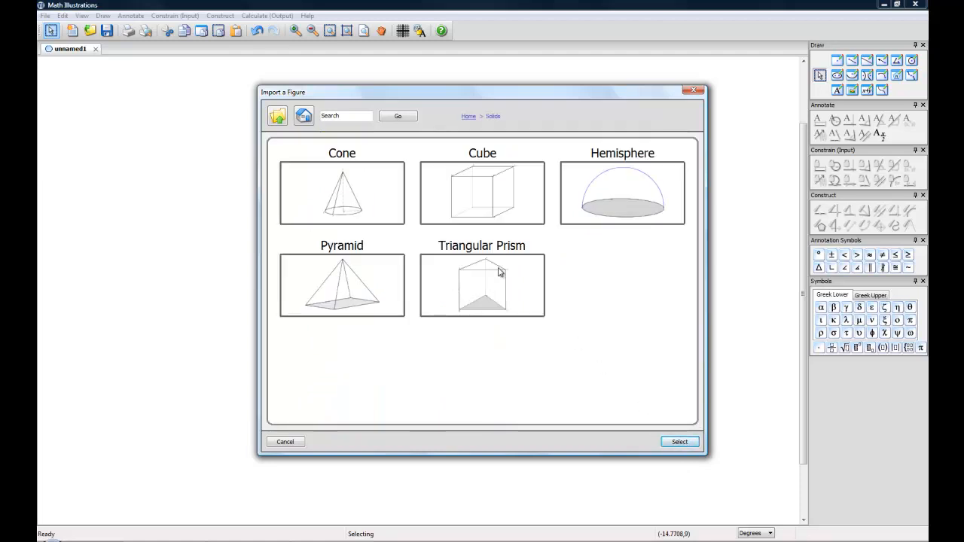
Choose the Triangular Prism figure, preview it and import it into the drawing
click(481, 284)
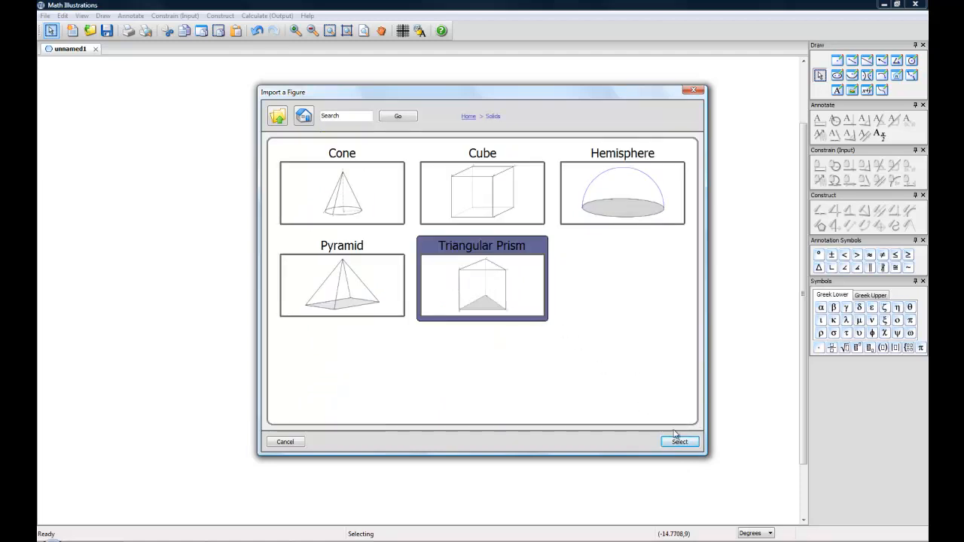
click(678, 441)
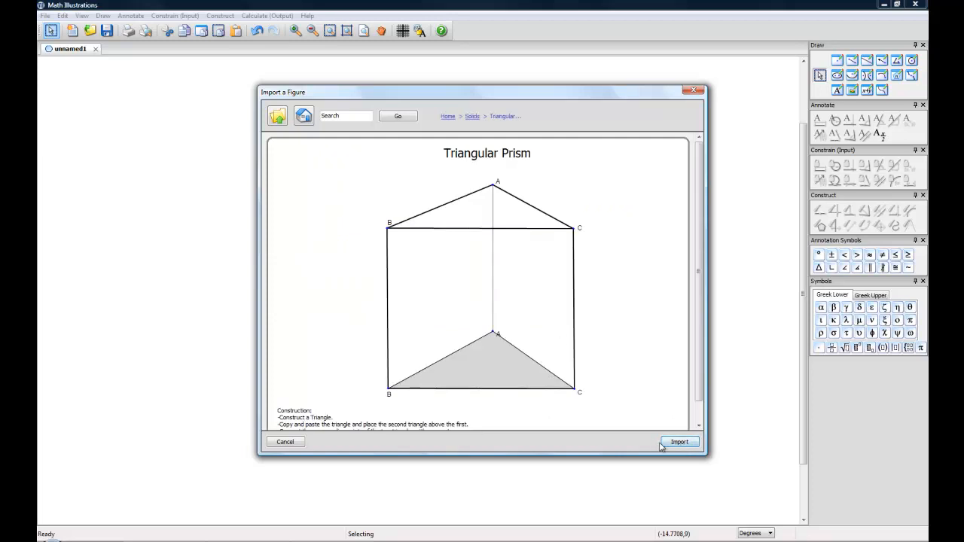
click(678, 443)
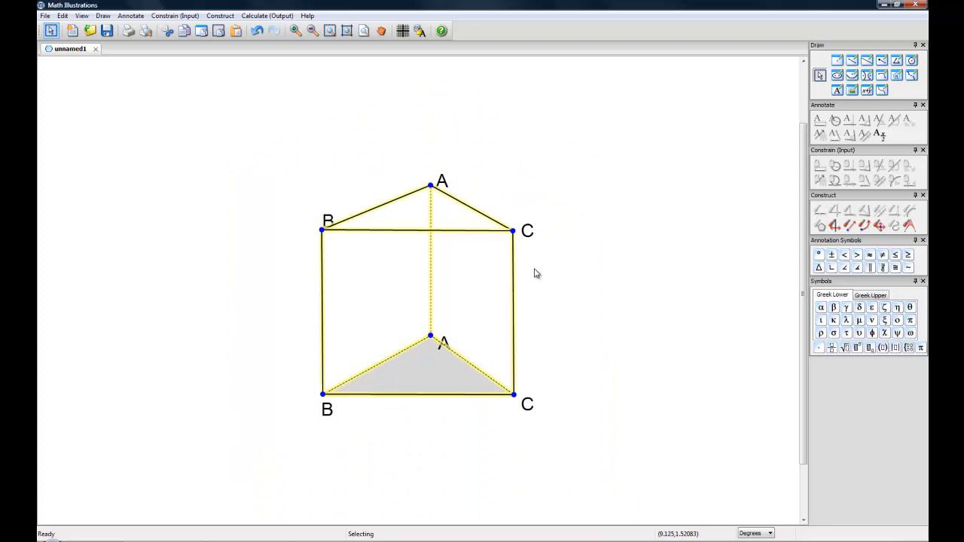
mouse_move(524, 408)
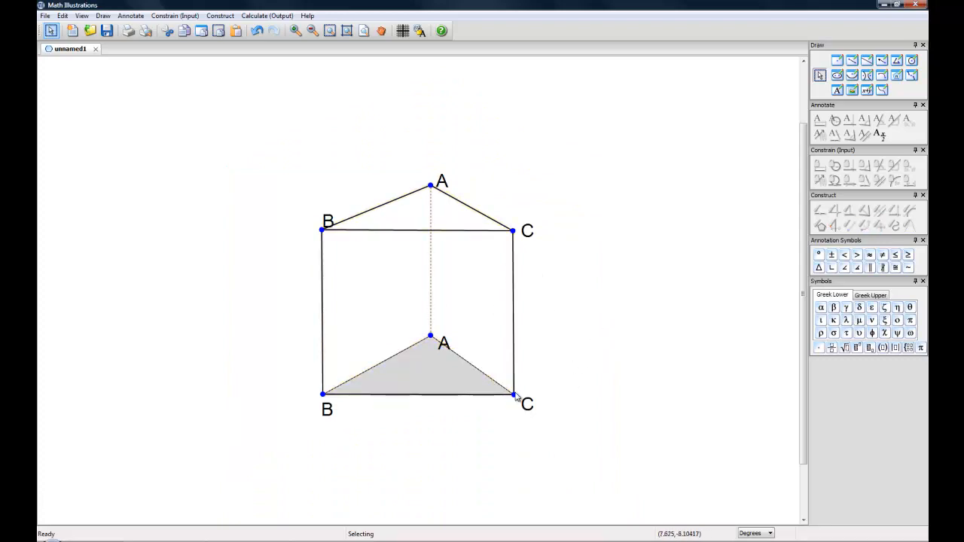
Nudge the imported prism's lower vertex C slightly and move it back
drag(515, 394, 504, 399)
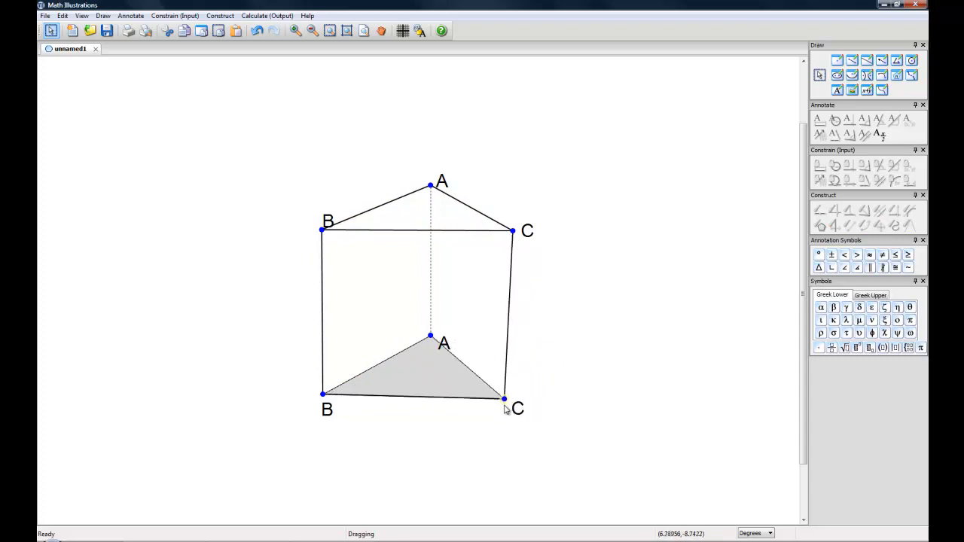
drag(503, 399, 511, 394)
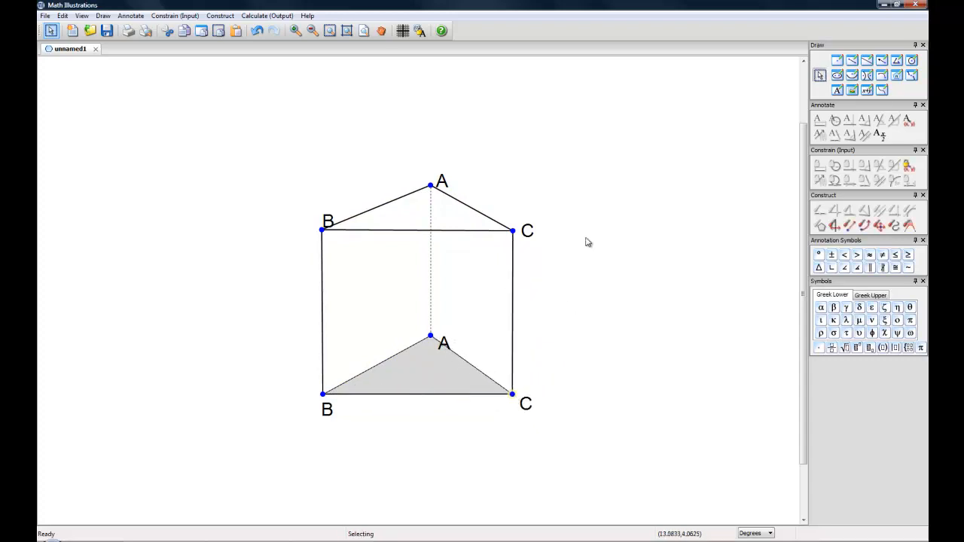
mouse_move(148, 340)
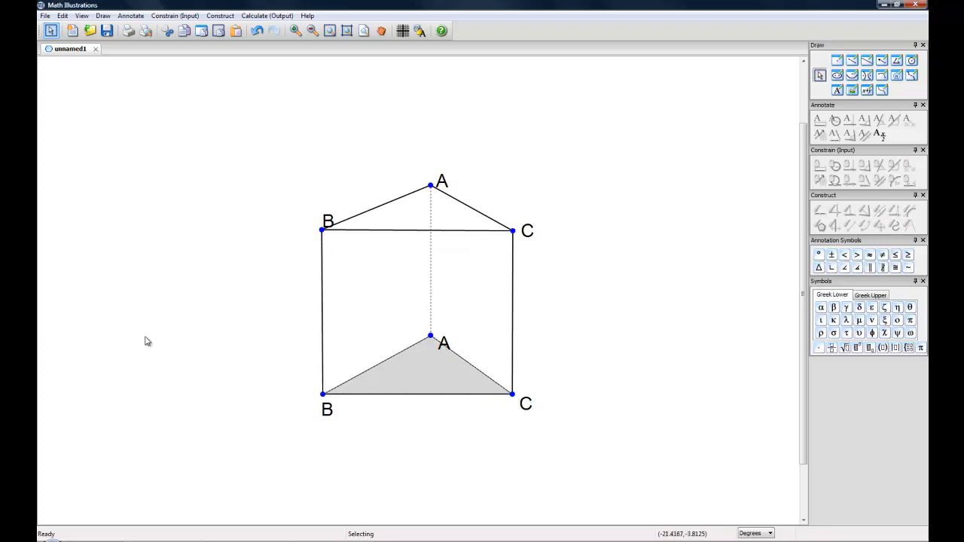
mouse_move(336, 165)
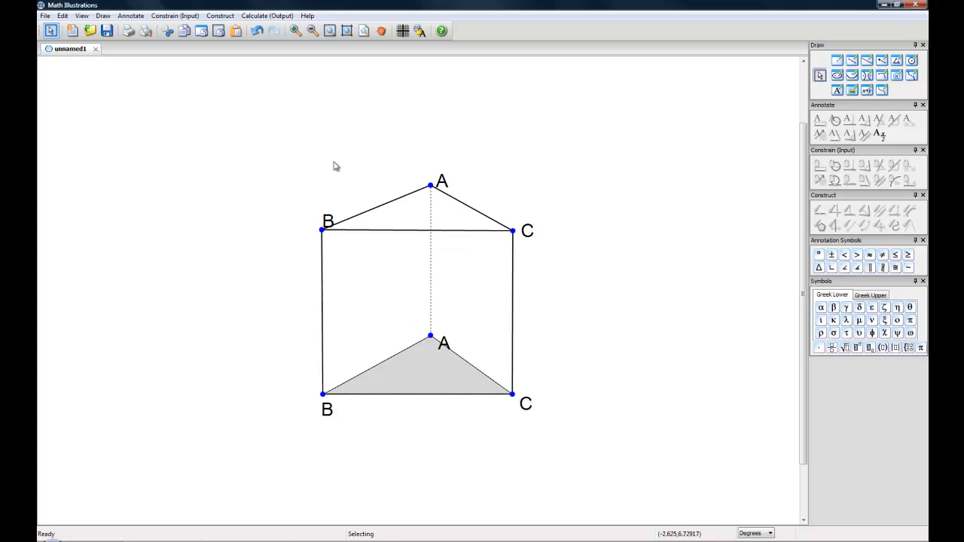
mouse_move(286, 114)
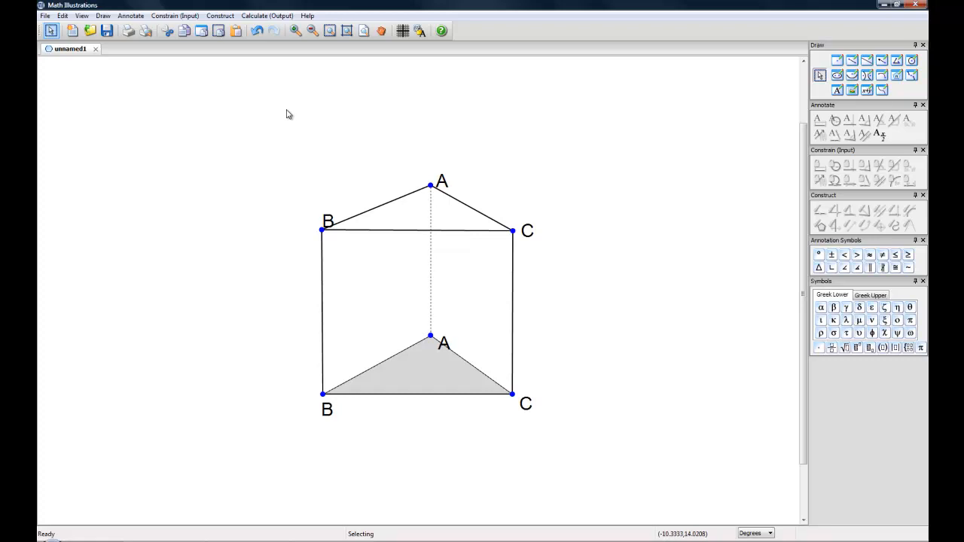
mouse_move(280, 123)
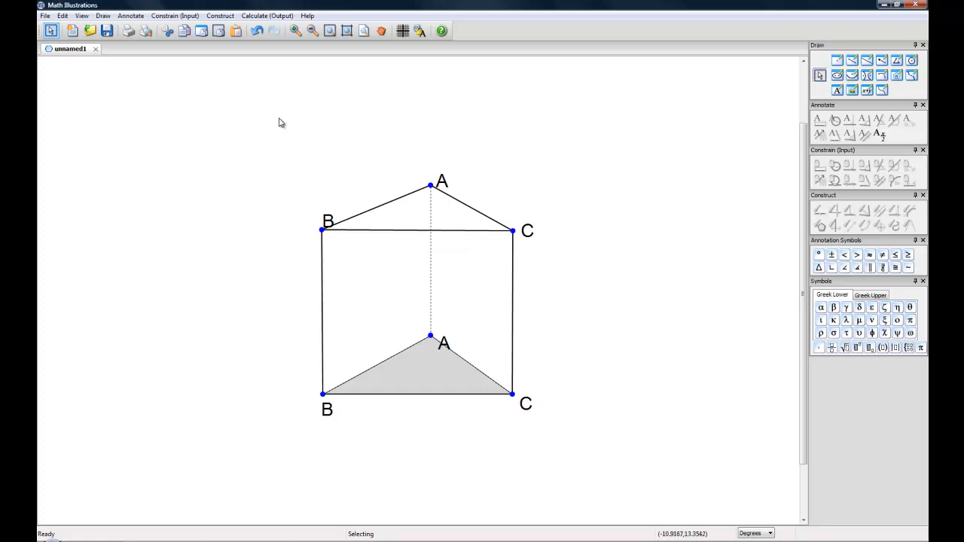
mouse_move(277, 125)
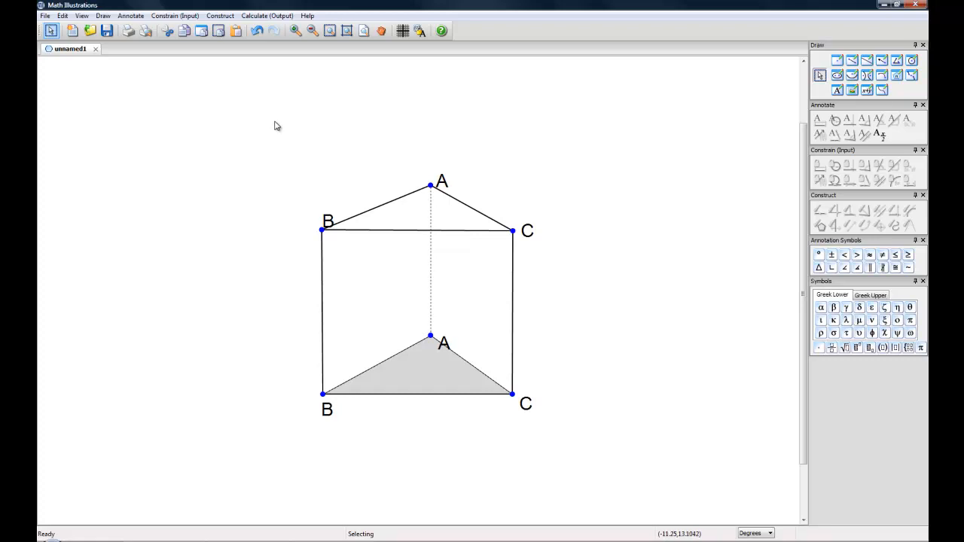